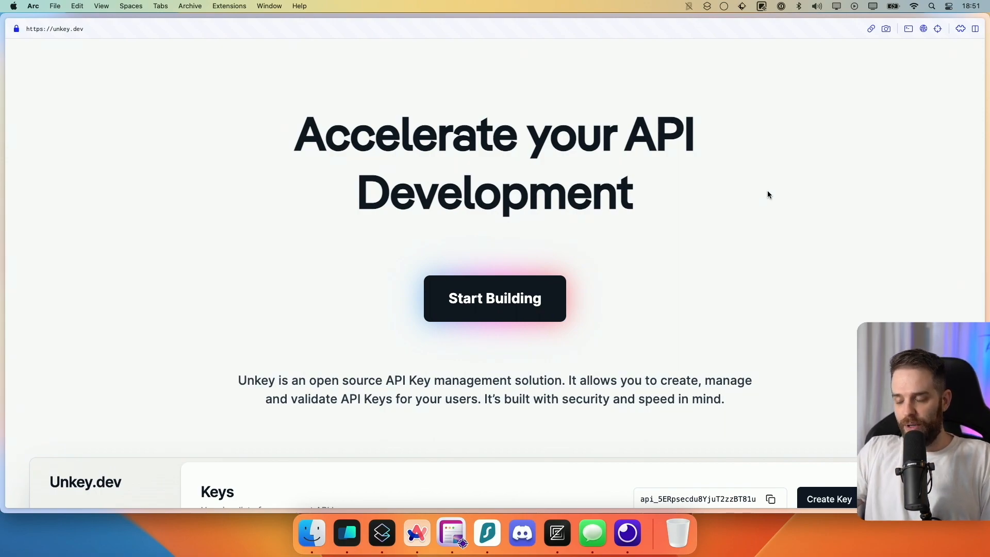
Scroll through the Unkey landing page to review its content.
{"action": "scroll", "scroll_direction": "down", "scroll_amount": 3}
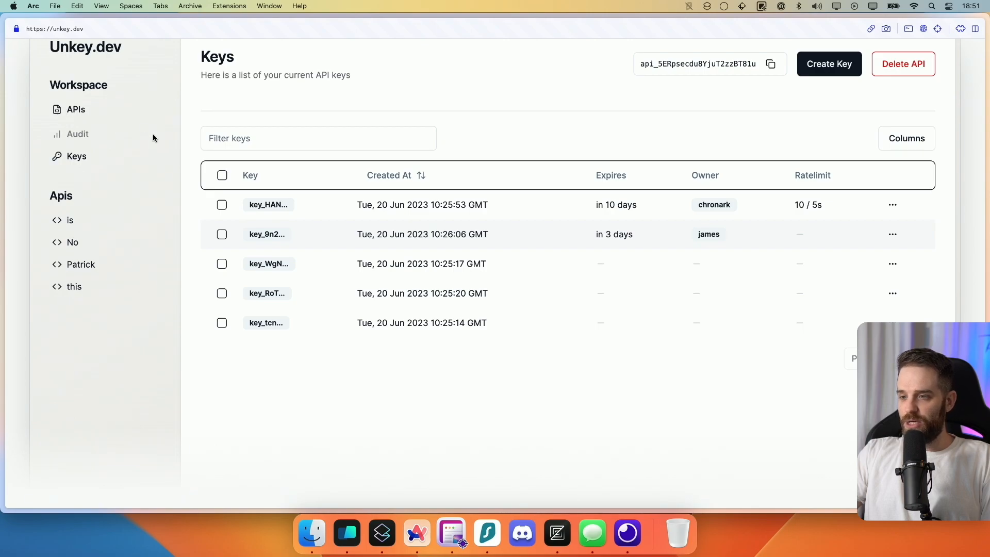
{"action": "mouse_move", "coordinate": [74, 317]}
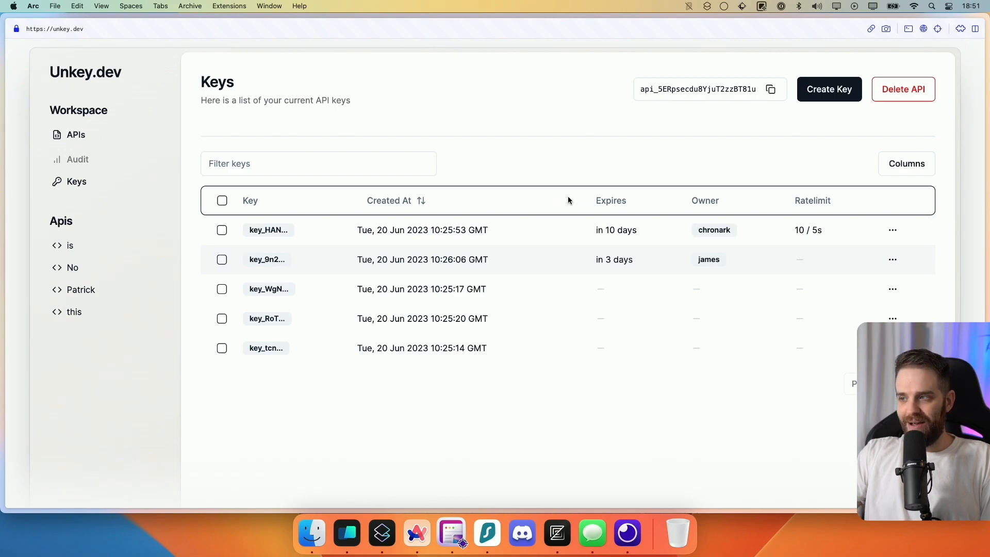
{"action": "mouse_move", "coordinate": [817, 96]}
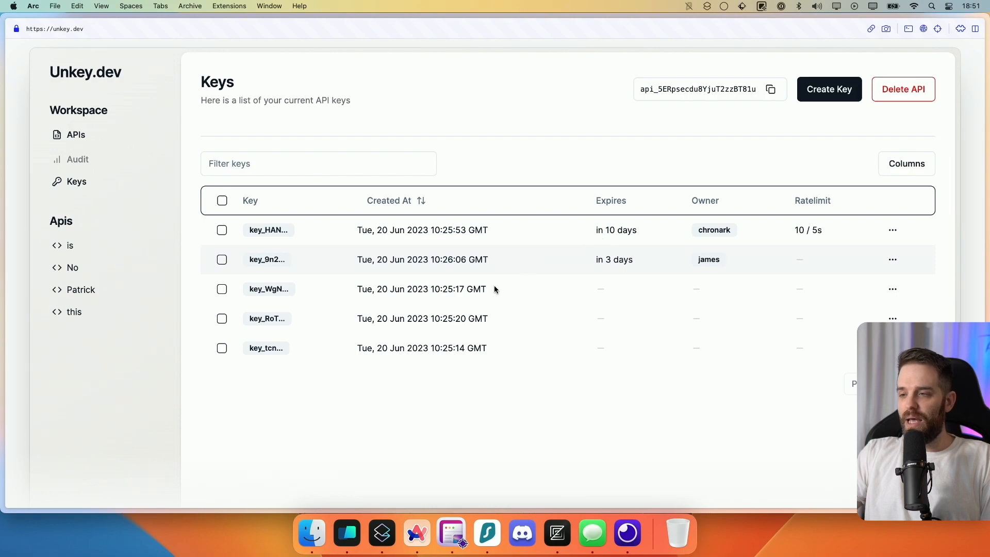
{"action": "mouse_move", "coordinate": [317, 227]}
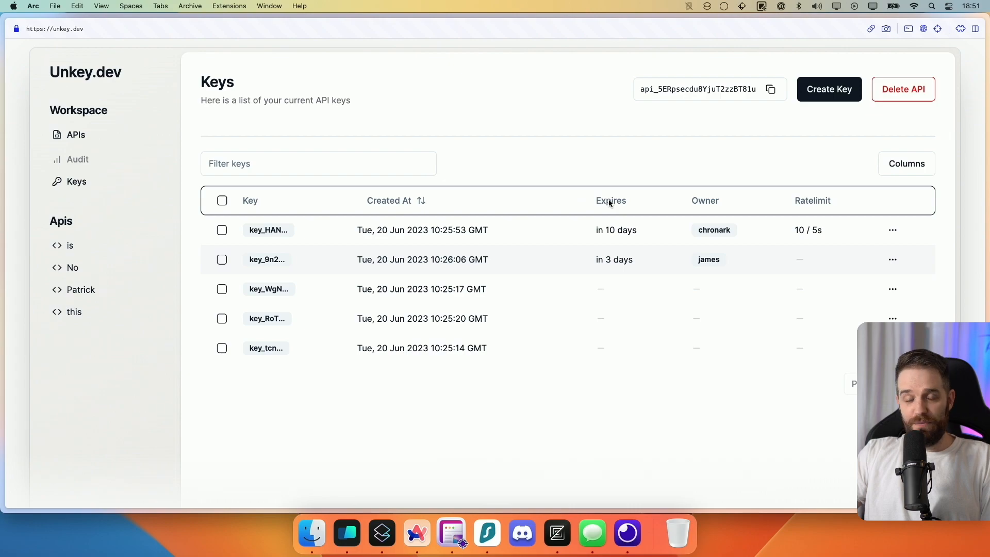
{"action": "mouse_move", "coordinate": [682, 211]}
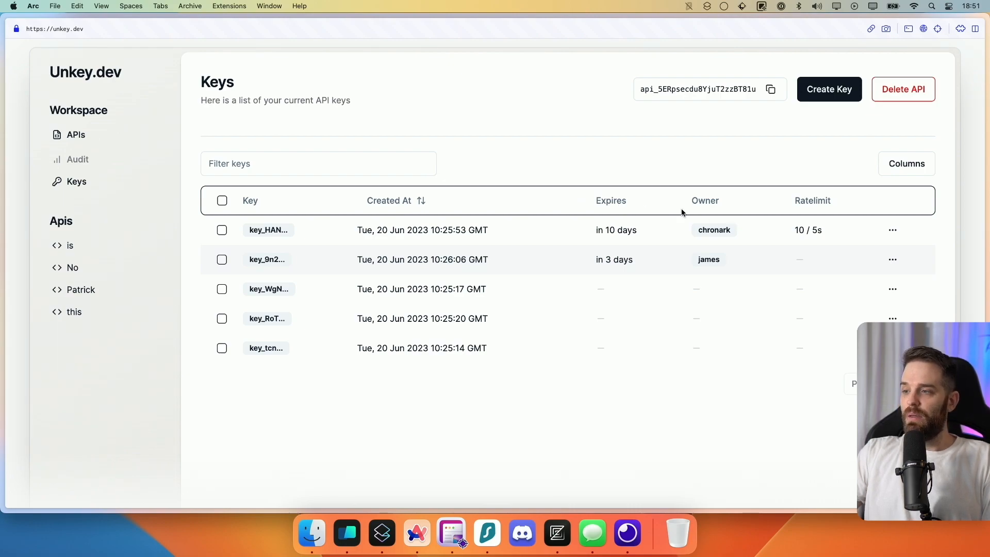
{"action": "mouse_move", "coordinate": [737, 286]}
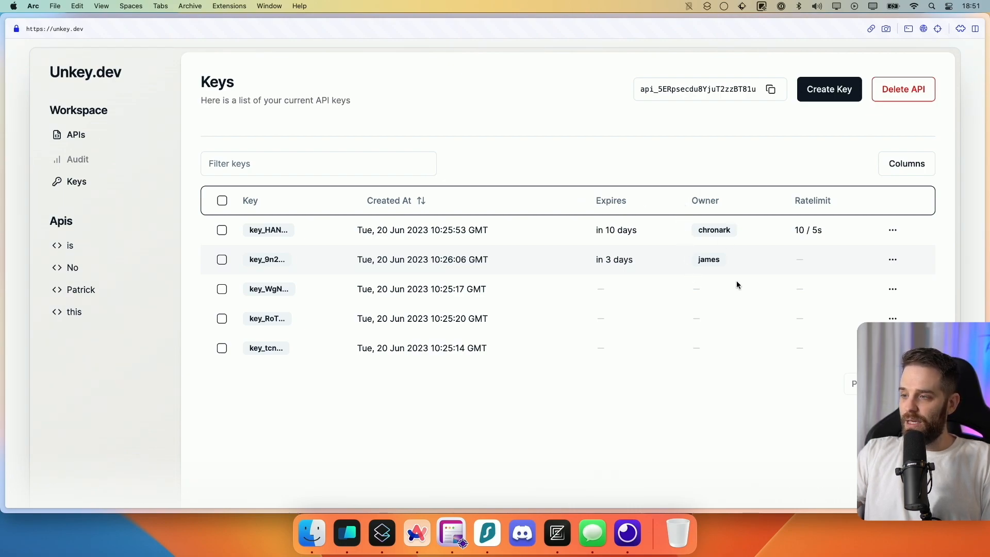
{"action": "mouse_move", "coordinate": [725, 266]}
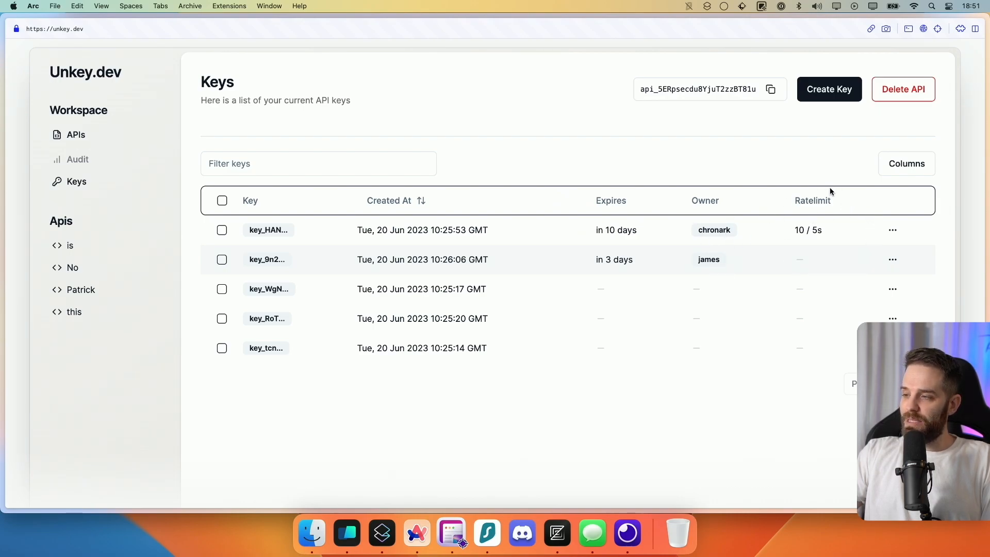
{"action": "scroll", "scroll_direction": "down", "scroll_amount": 3}
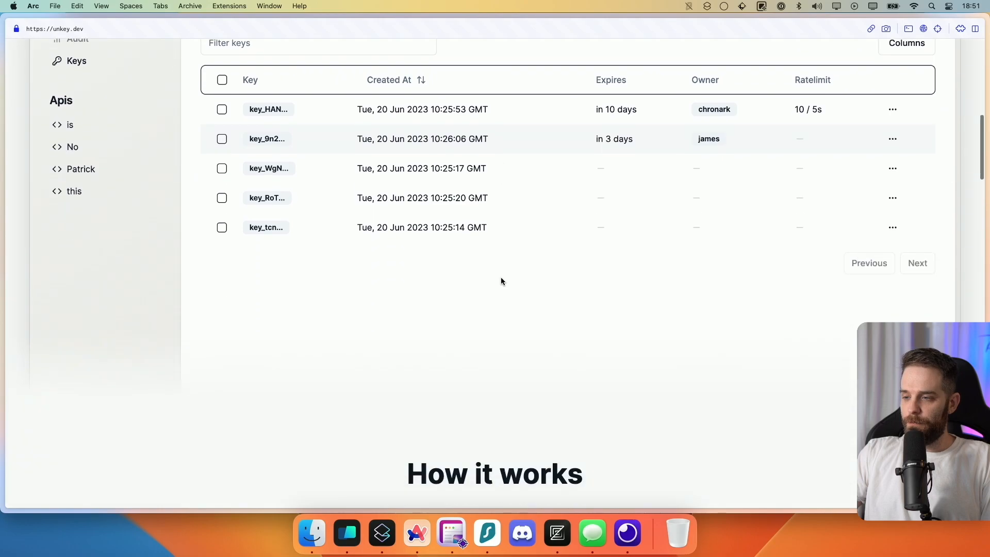
{"action": "scroll", "scroll_direction": "down", "scroll_amount": 3}
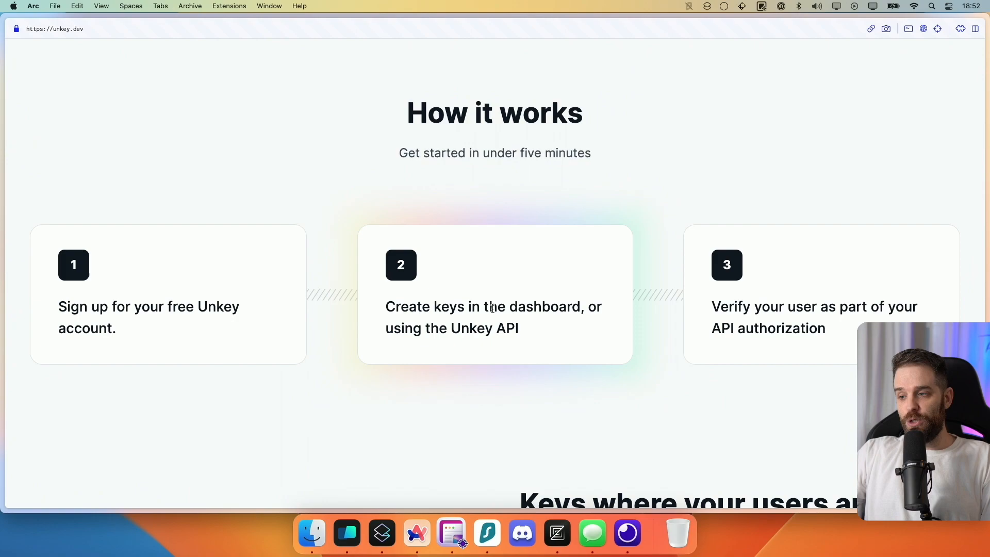
{"action": "mouse_move", "coordinate": [669, 211]}
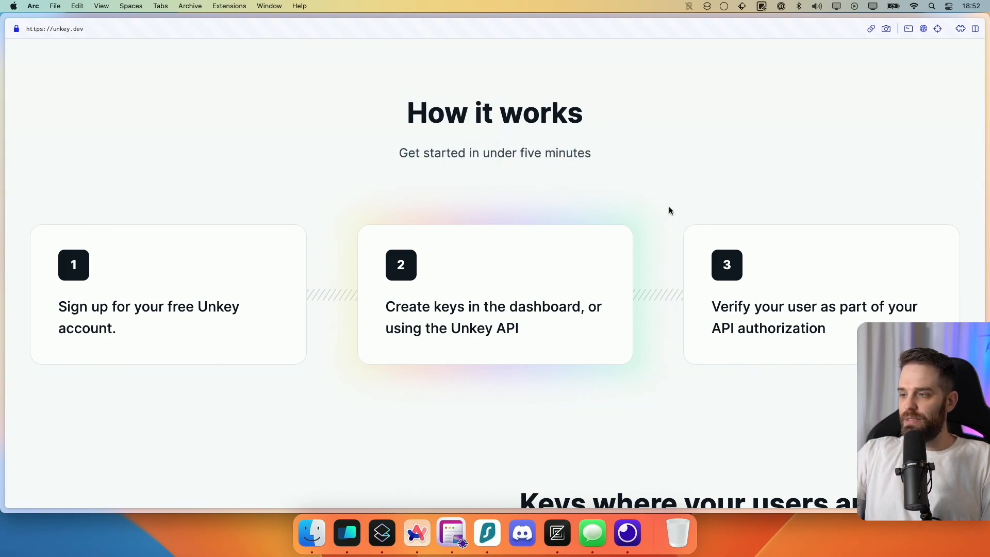
{"action": "left_click_drag", "start_coordinate": [712, 307], "coordinate": [825, 329]}
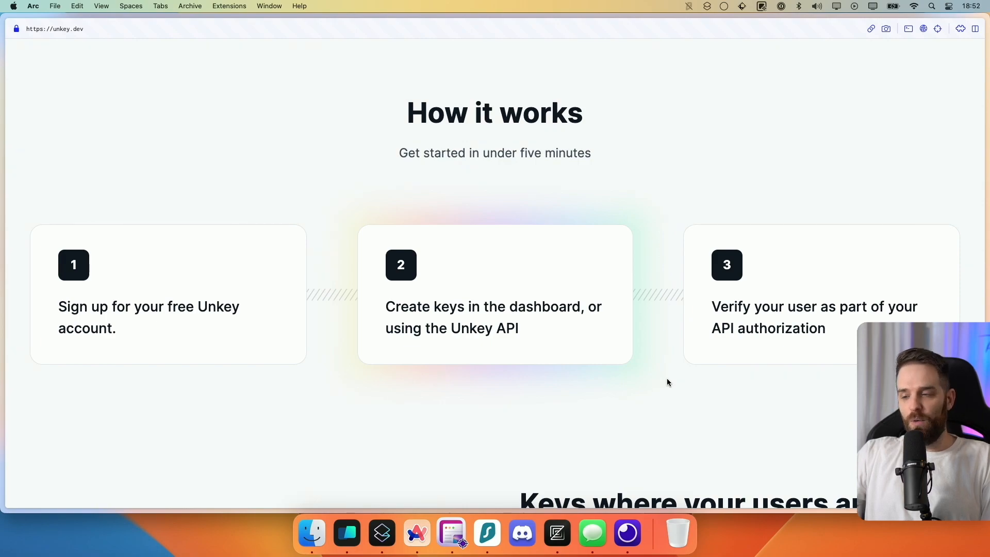
{"action": "scroll", "scroll_direction": "down", "scroll_amount": 3}
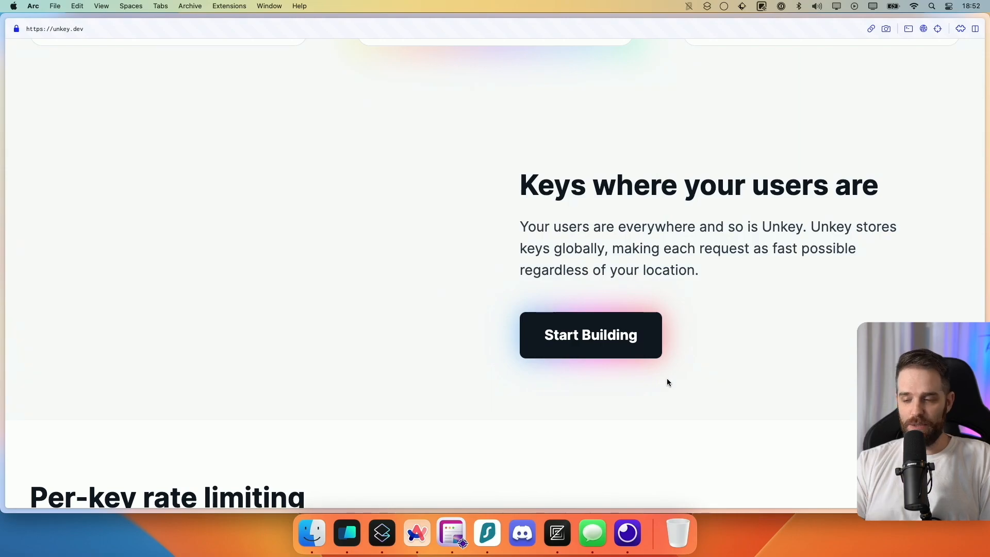
{"action": "scroll", "scroll_direction": "down", "scroll_amount": 3}
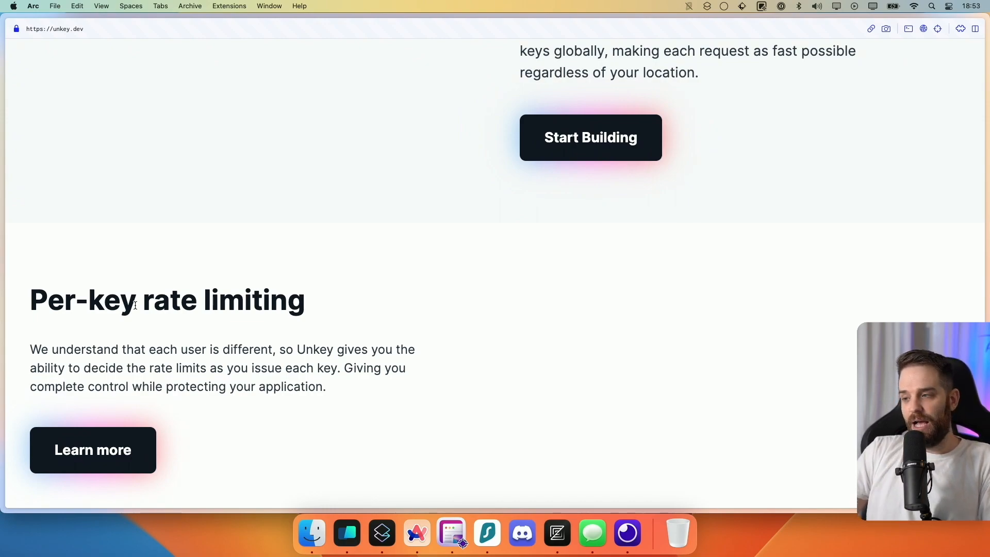
{"action": "scroll", "scroll_direction": "down", "scroll_amount": 3}
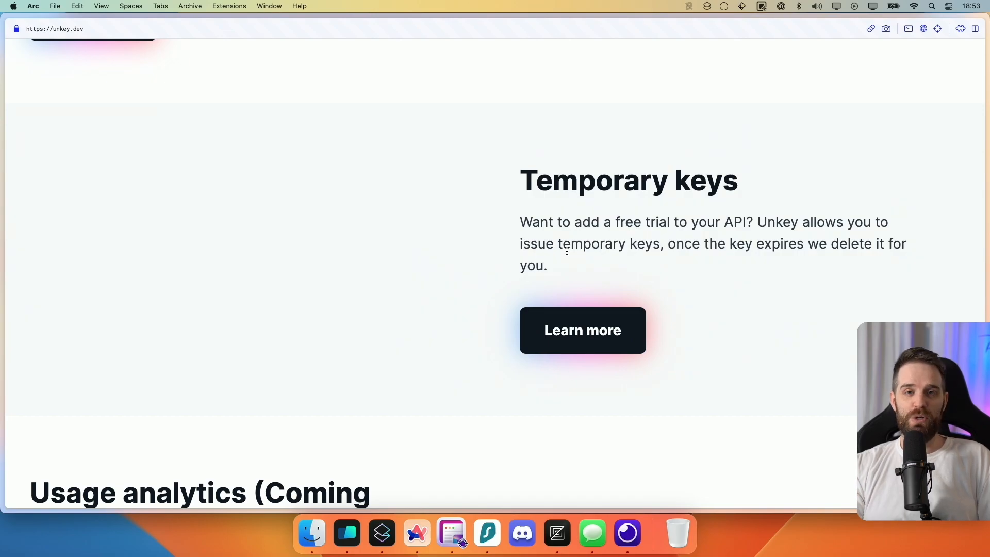
{"action": "scroll", "scroll_direction": "down", "scroll_amount": 3}
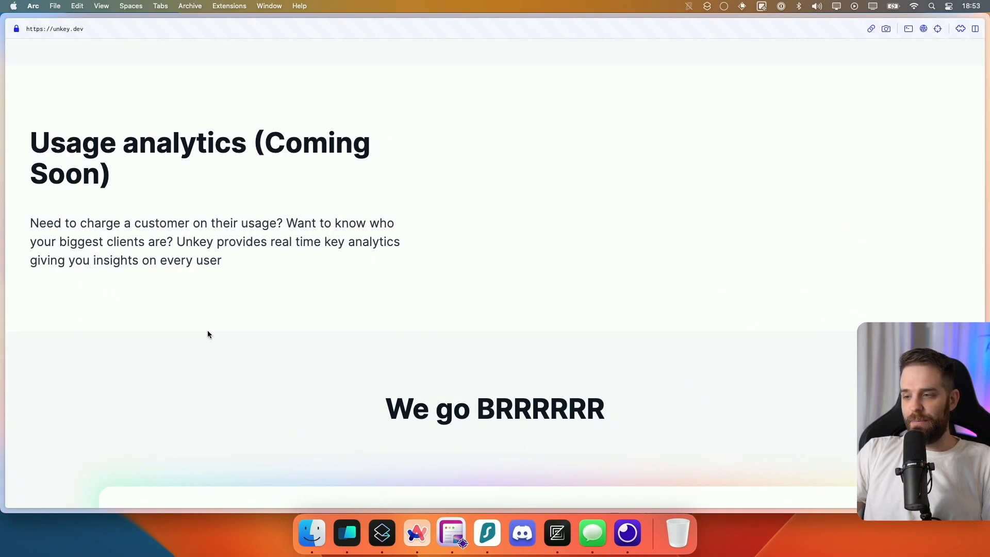
{"action": "scroll", "scroll_direction": "down", "scroll_amount": 3}
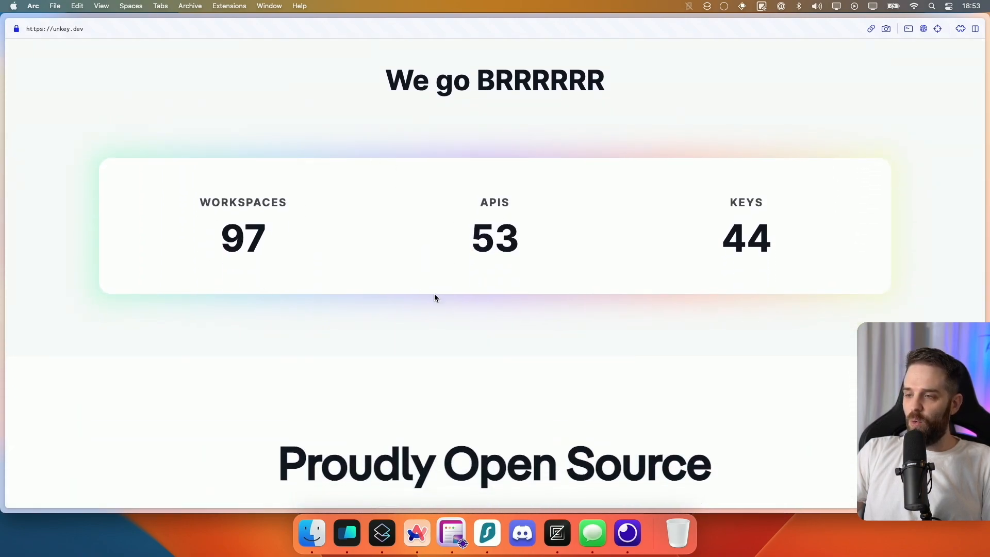
{"action": "double_click", "coordinate": [242, 202]}
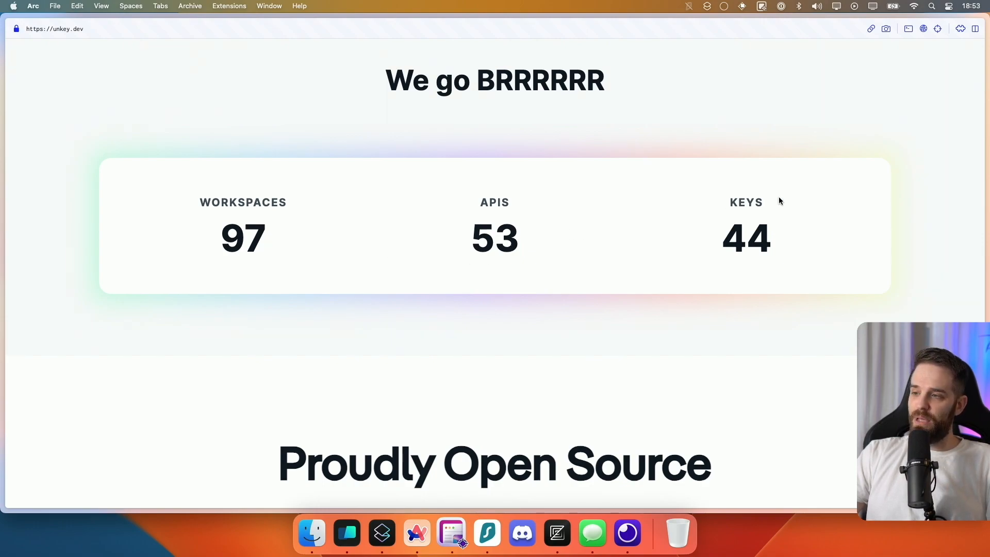
{"action": "scroll", "scroll_direction": "down", "scroll_amount": 3}
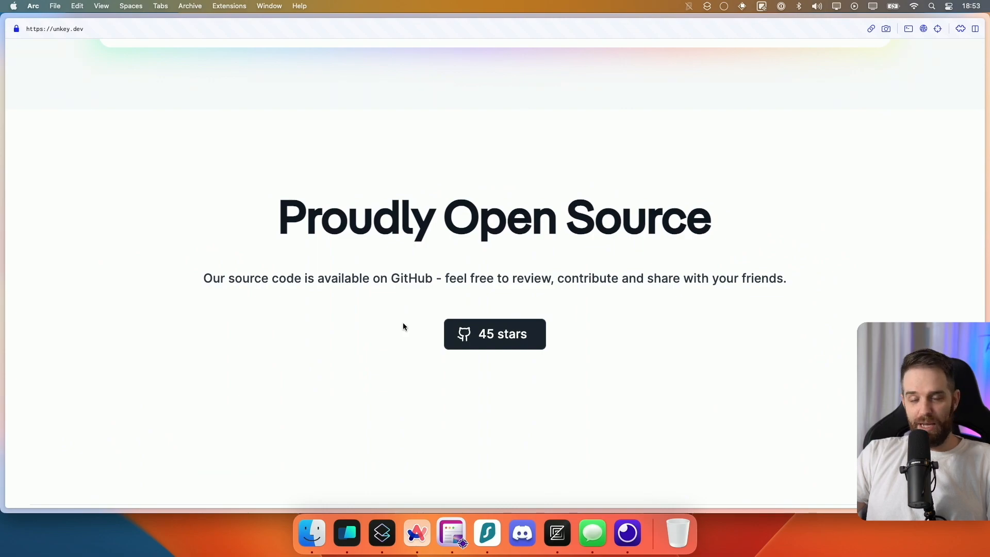
{"action": "mouse_move", "coordinate": [470, 340]}
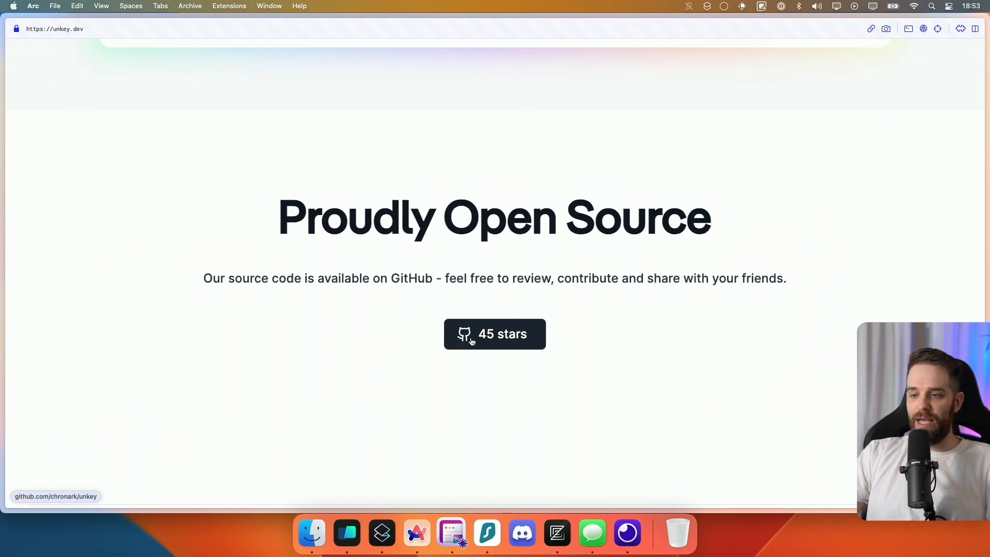
{"action": "scroll", "scroll_direction": "down", "scroll_amount": 3}
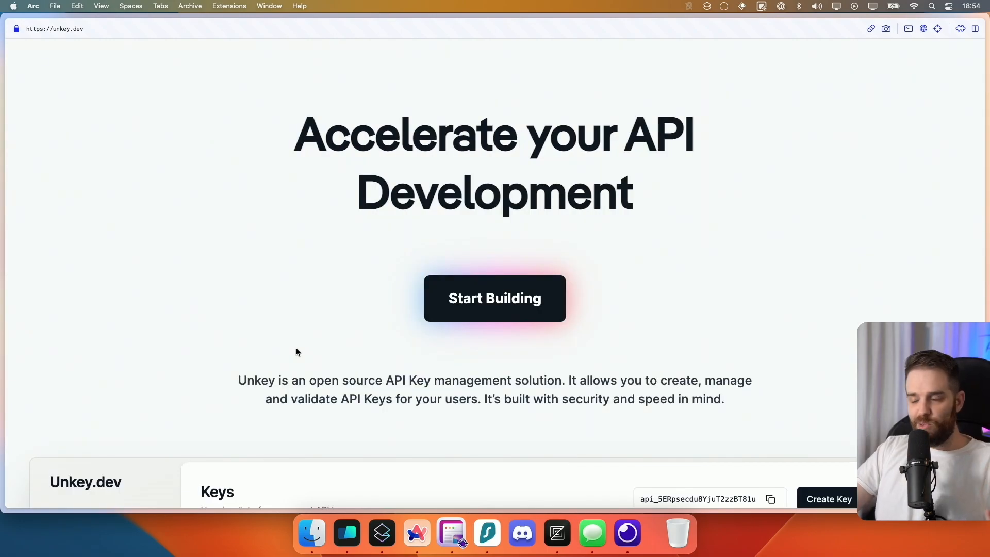
{"action": "left_click", "coordinate": [495, 298]}
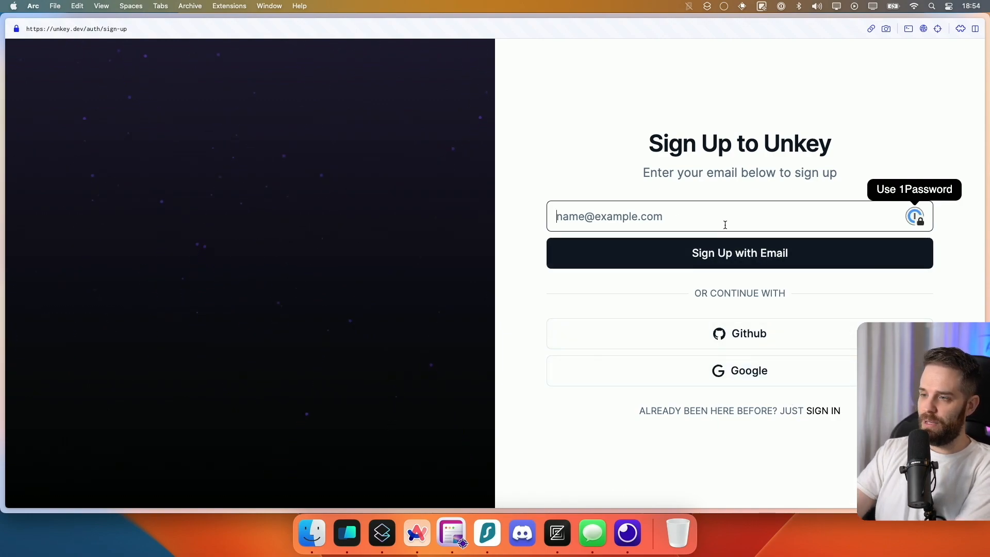
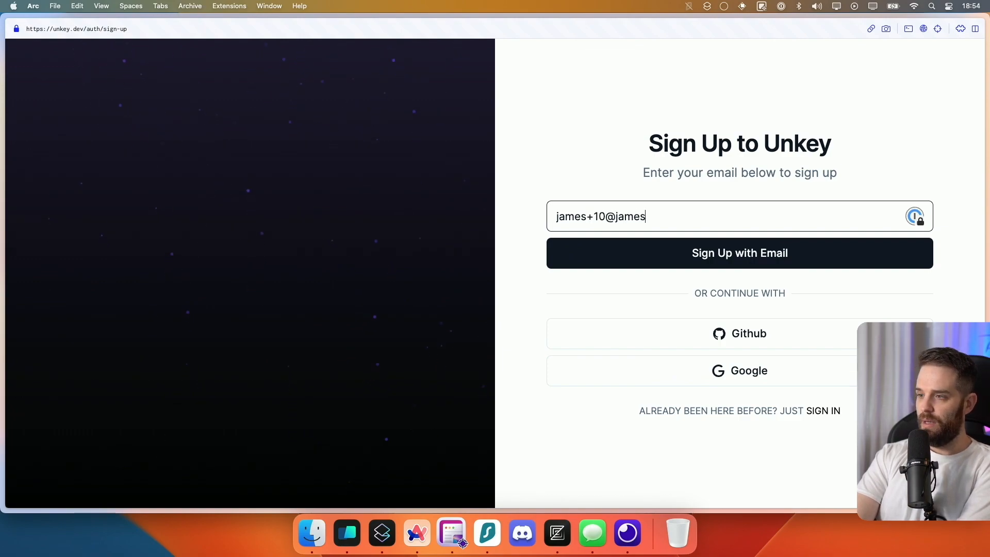
{"action": "left_click", "coordinate": [740, 253]}
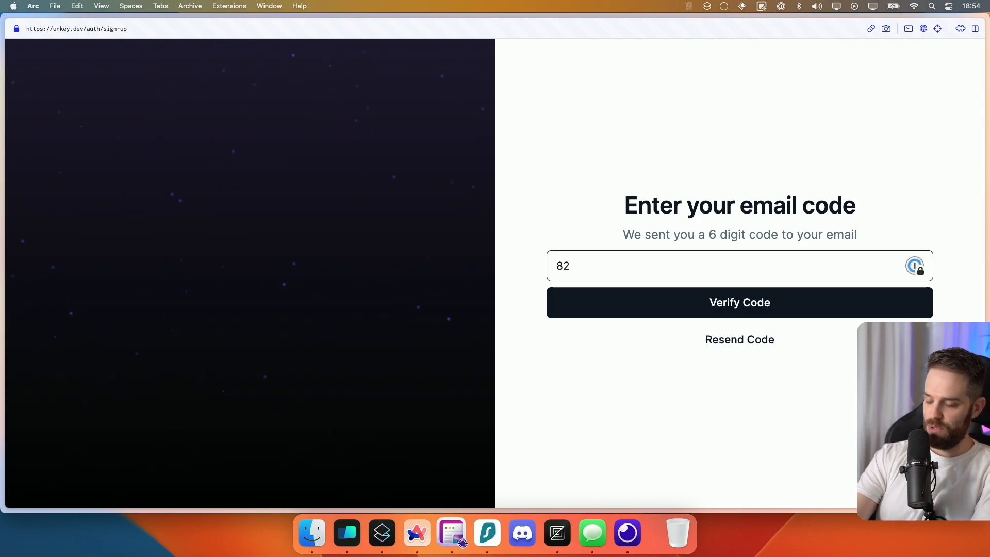
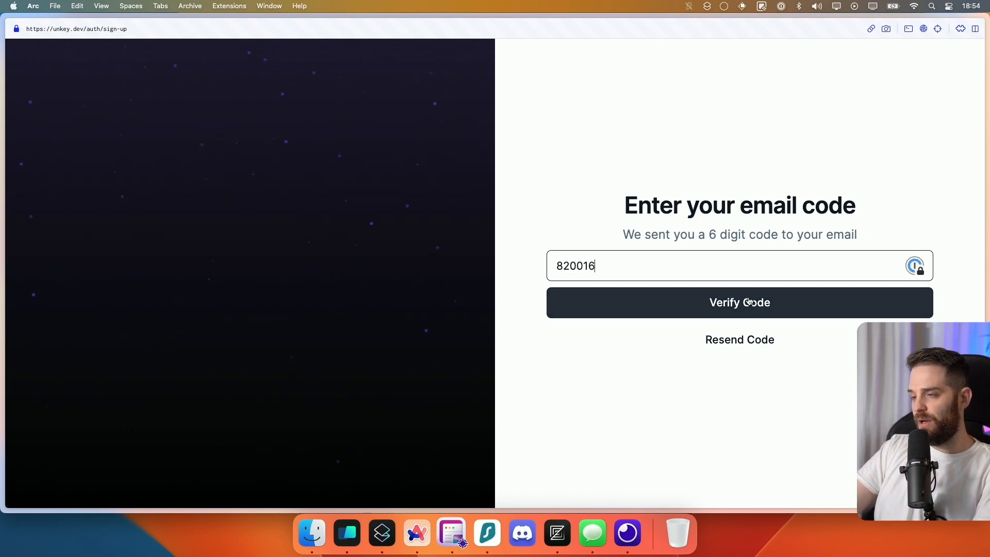
Verify the code and create workspace 'test-workspace' with a matching slug.
{"action": "left_click", "coordinate": [740, 303]}
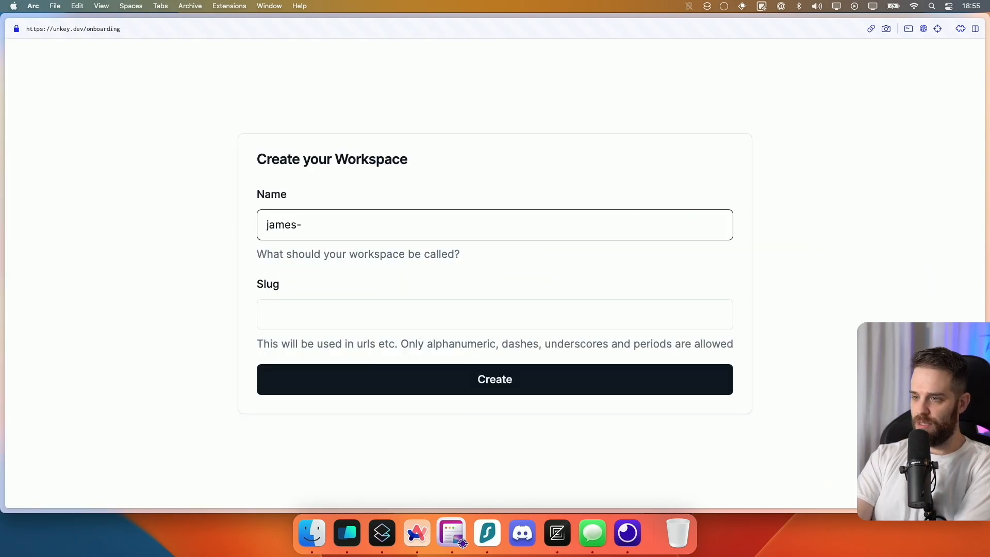
{"action": "type", "text": "test-workspace"}
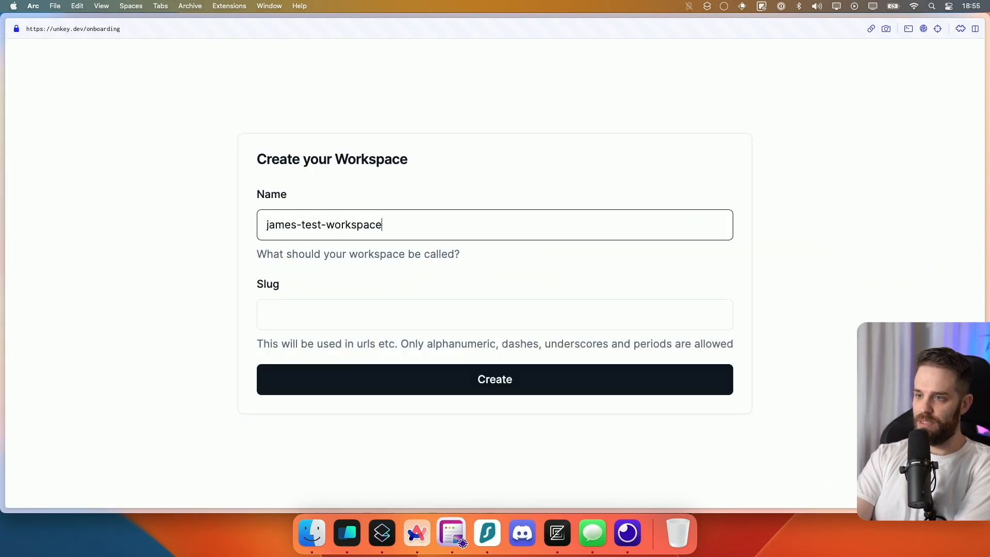
{"action": "left_click", "coordinate": [495, 314]}
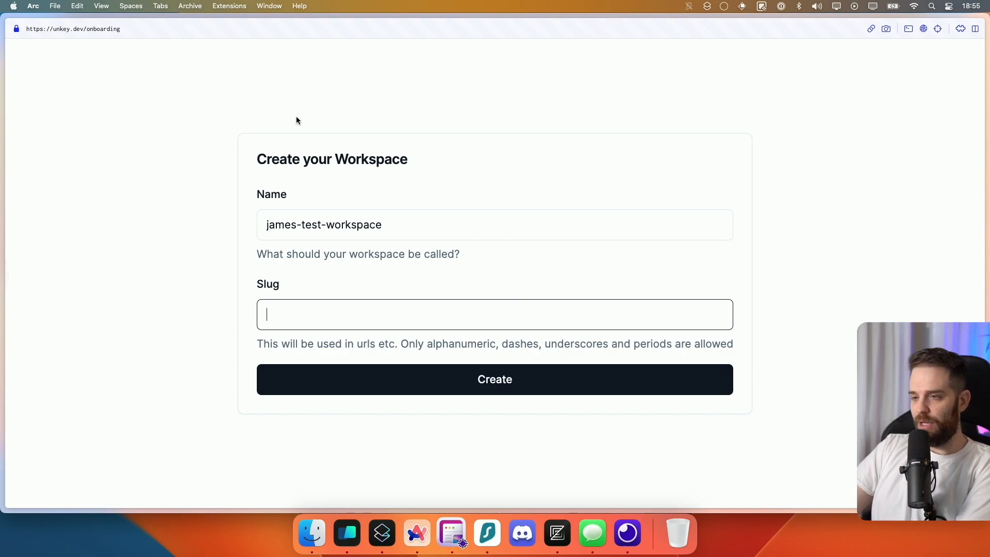
{"action": "left_click", "coordinate": [494, 224]}
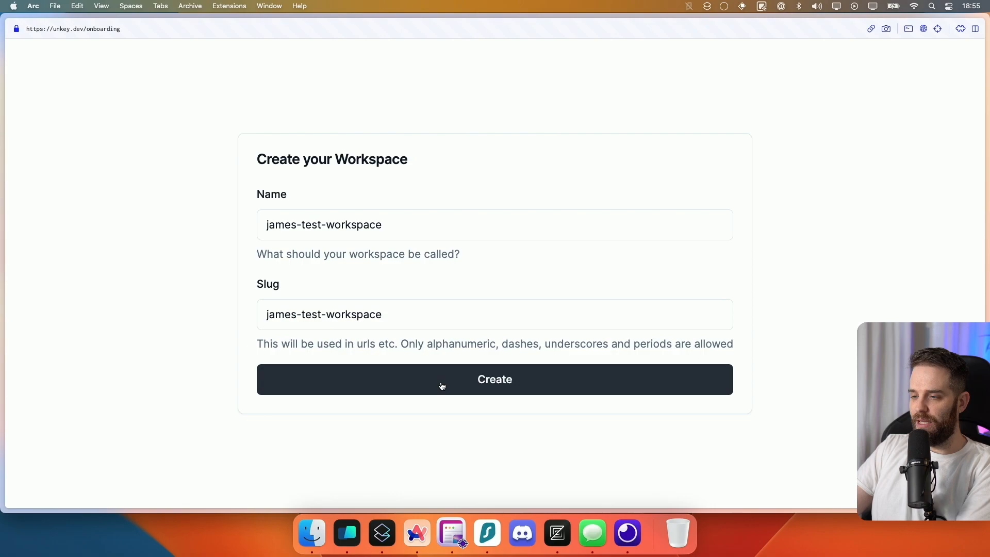
{"action": "left_click", "coordinate": [494, 379]}
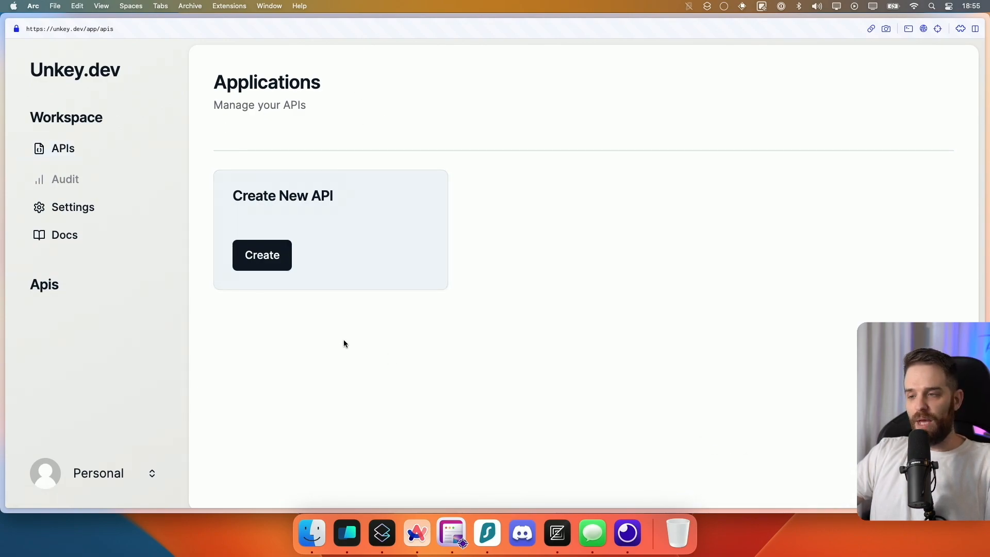
Create a new API named 'production-api'.
{"action": "left_click", "coordinate": [262, 254]}
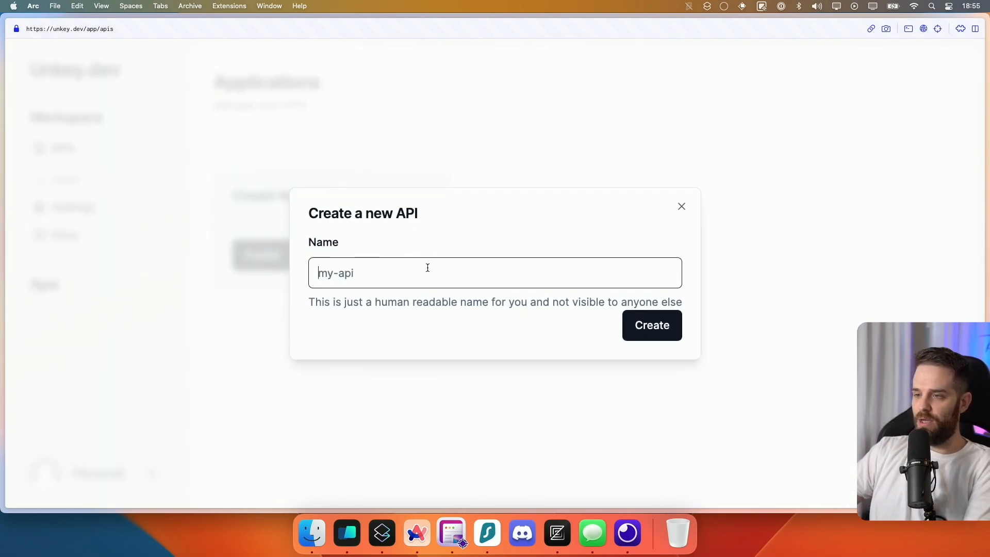
{"action": "type", "text": "production-"}
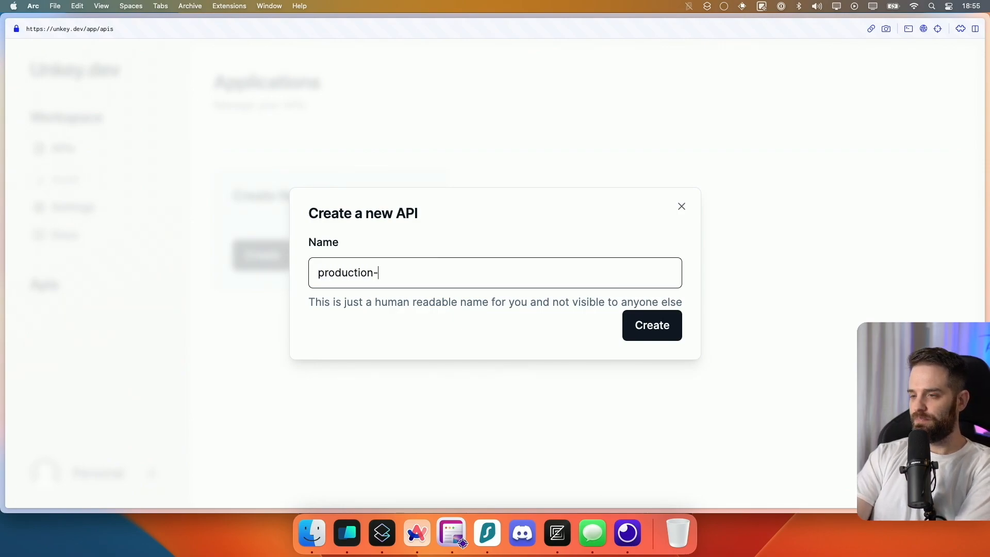
{"action": "type", "text": "api"}
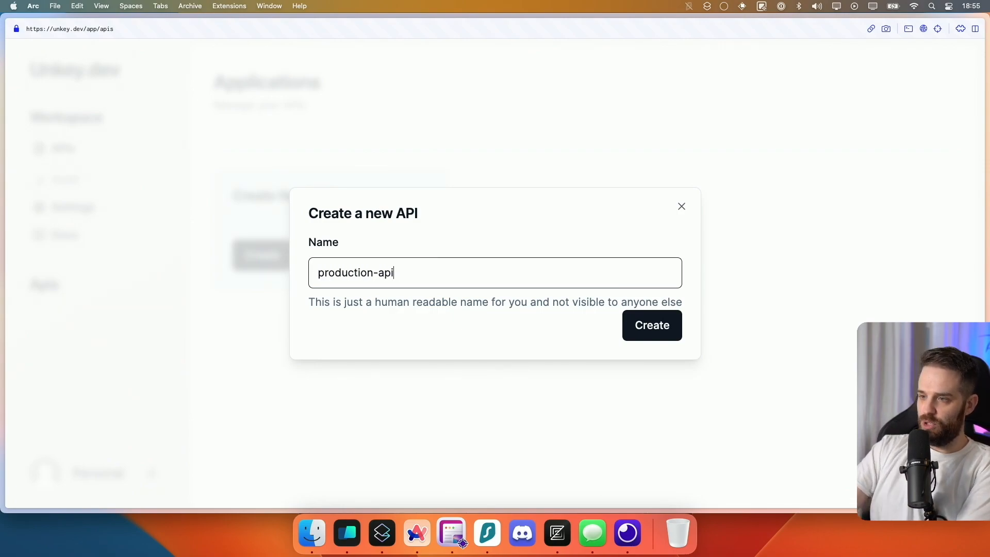
{"action": "left_click", "coordinate": [652, 325]}
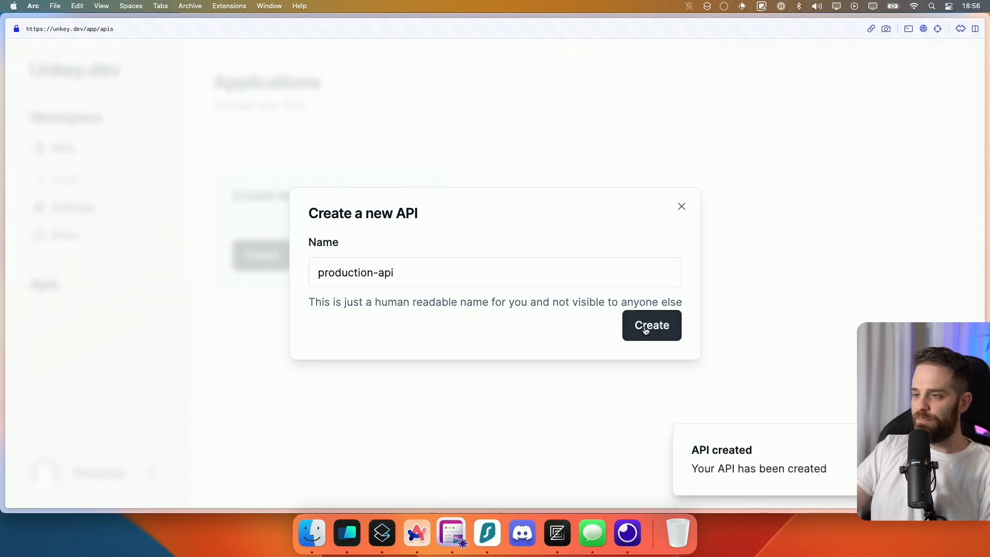
{"action": "left_click", "coordinate": [651, 326]}
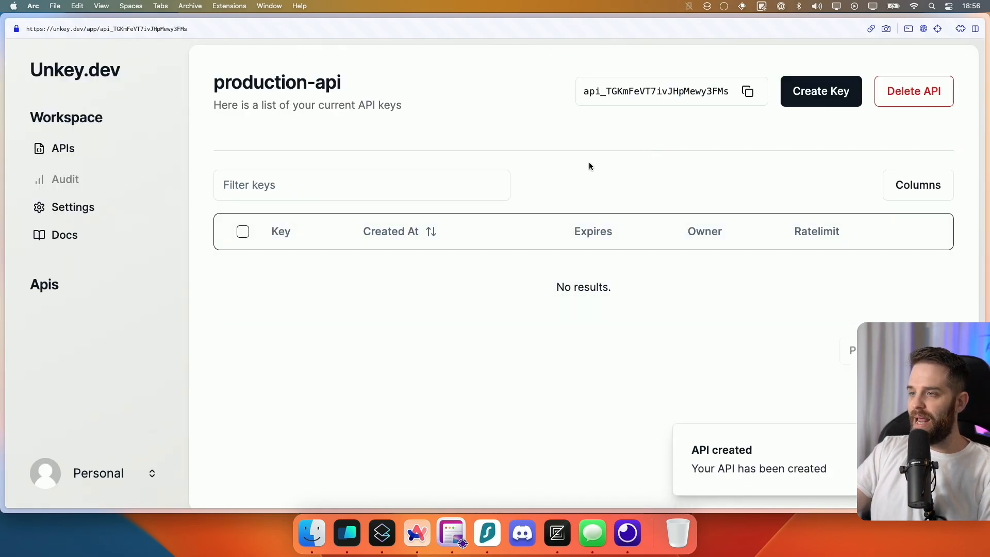
{"action": "mouse_move", "coordinate": [198, 289]}
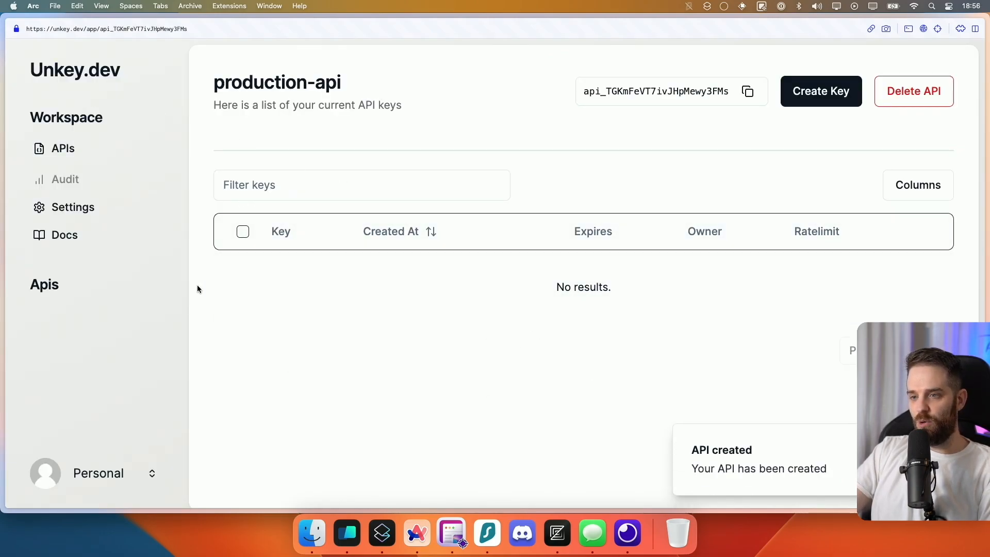
{"action": "mouse_move", "coordinate": [790, 326]}
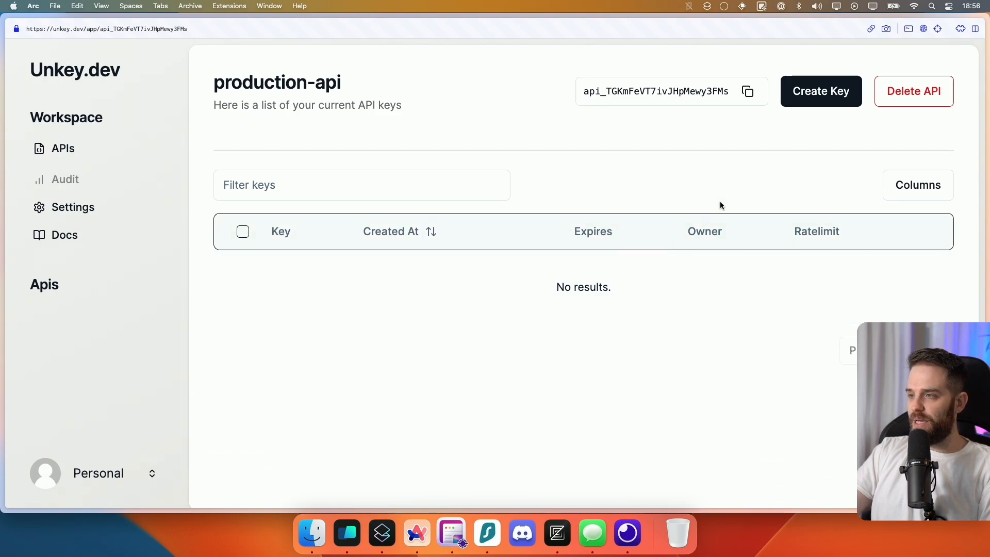
Start a new production-api key with 32 bytes and owner 'james'.
{"action": "left_click", "coordinate": [821, 91]}
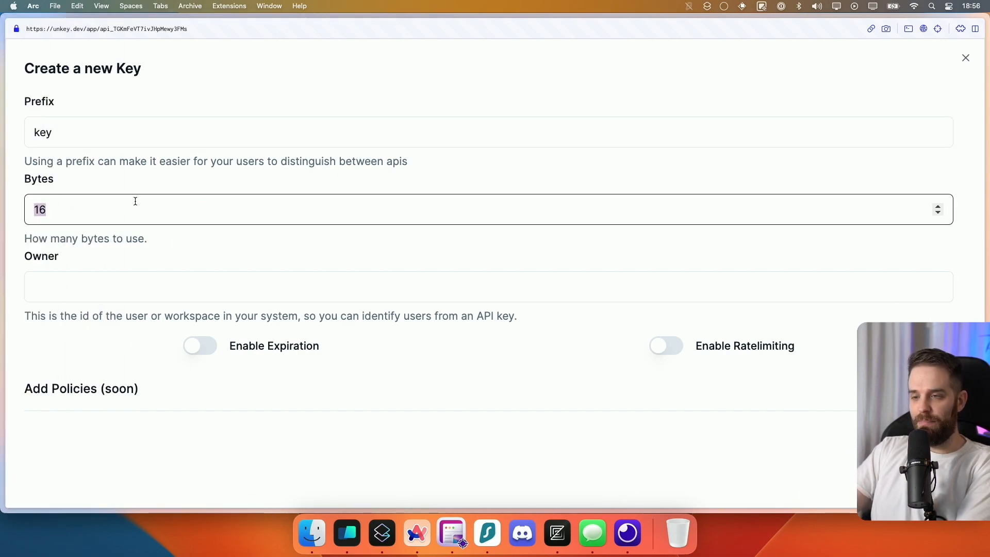
{"action": "type", "text": "32"}
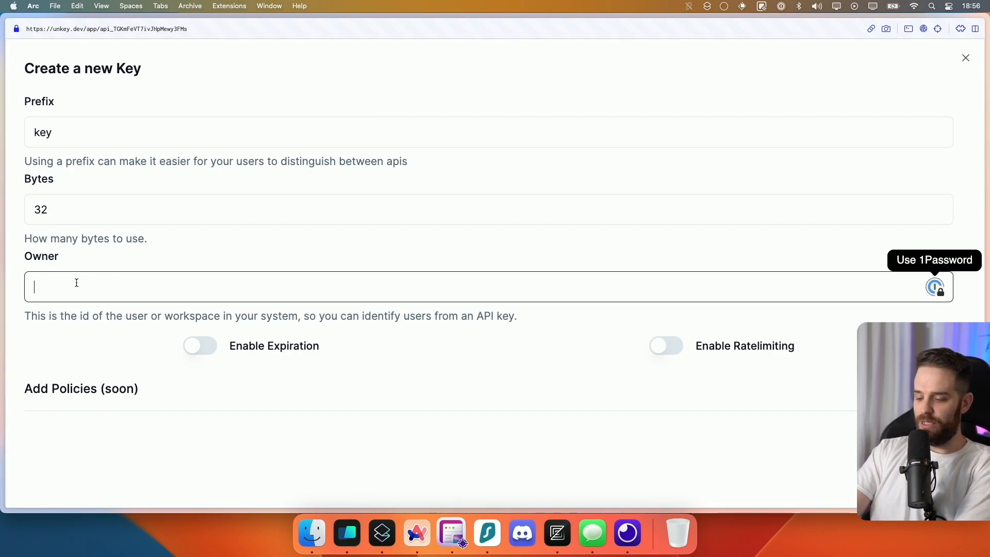
{"action": "type", "text": "james"}
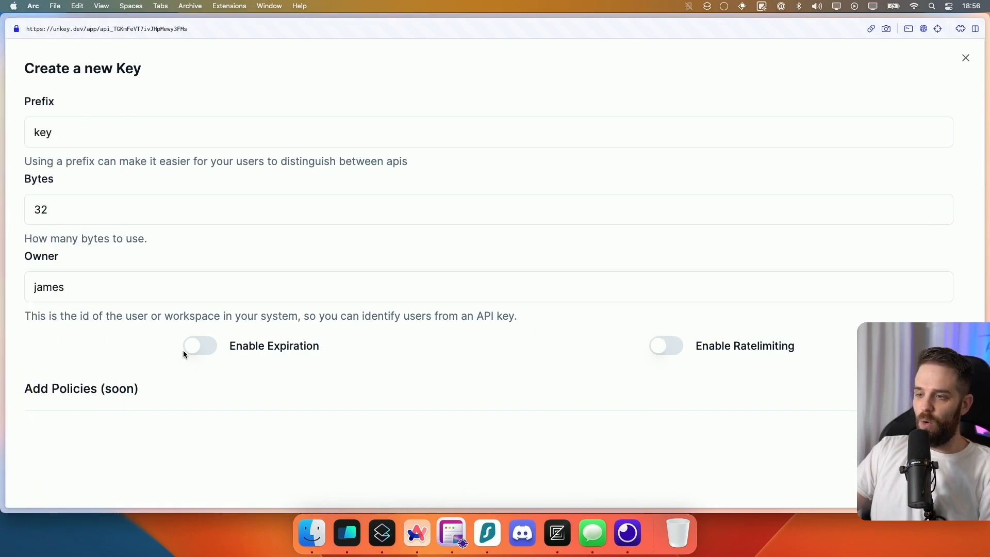
{"action": "mouse_move", "coordinate": [457, 326]}
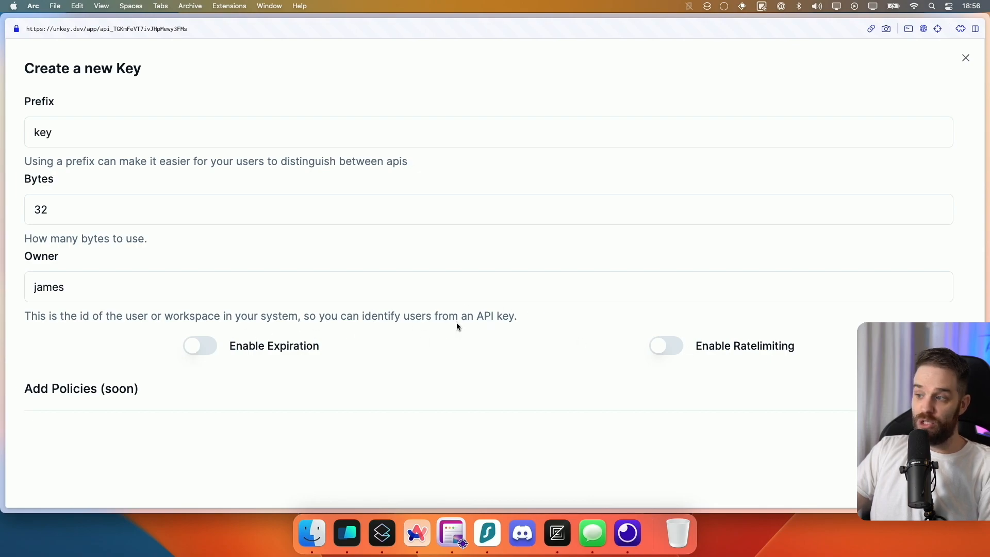
{"action": "mouse_move", "coordinate": [520, 343]}
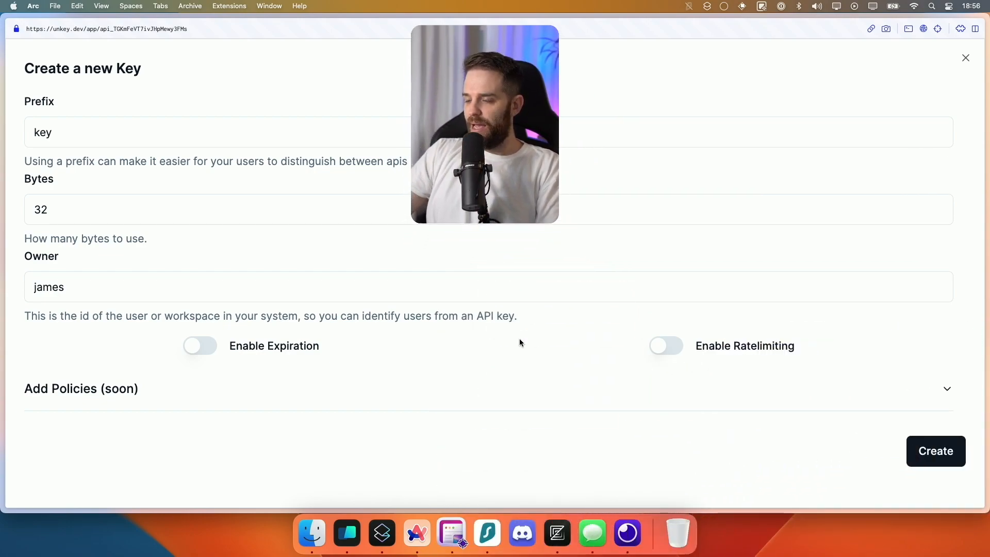
Set key expiry to 06/30/2023 and rate limit 5, refill 2, interval 50000 ms.
{"action": "left_click", "coordinate": [200, 346]}
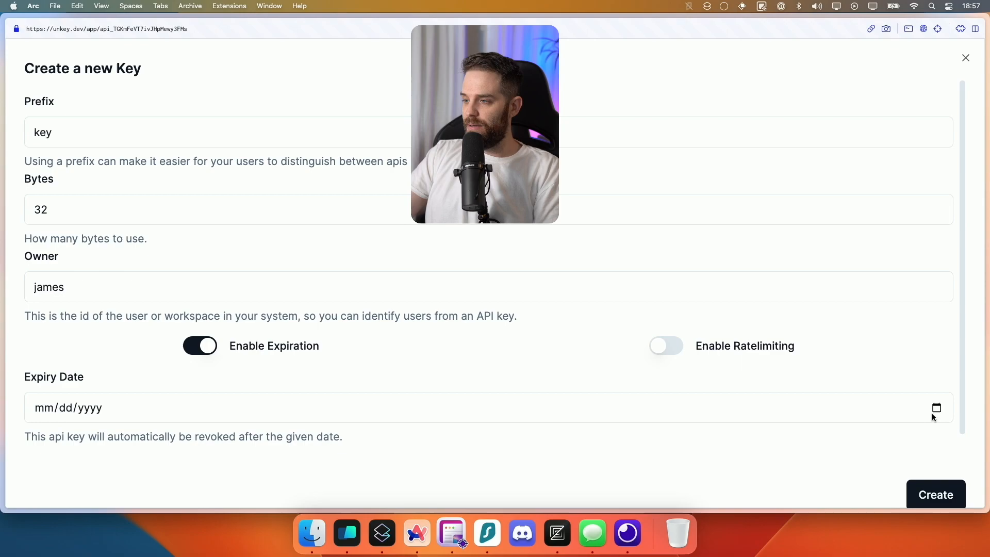
{"action": "left_click", "coordinate": [937, 407]}
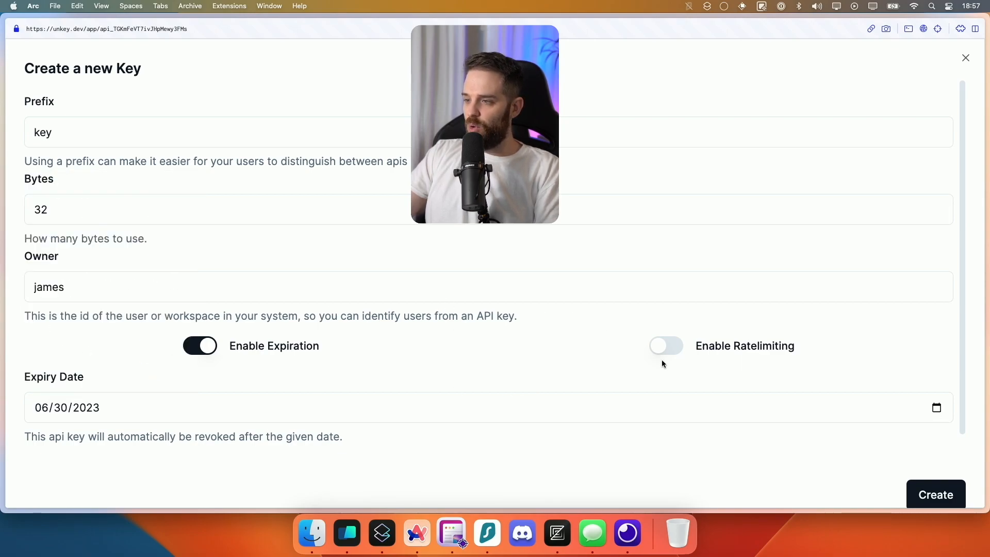
{"action": "left_click", "coordinate": [666, 345]}
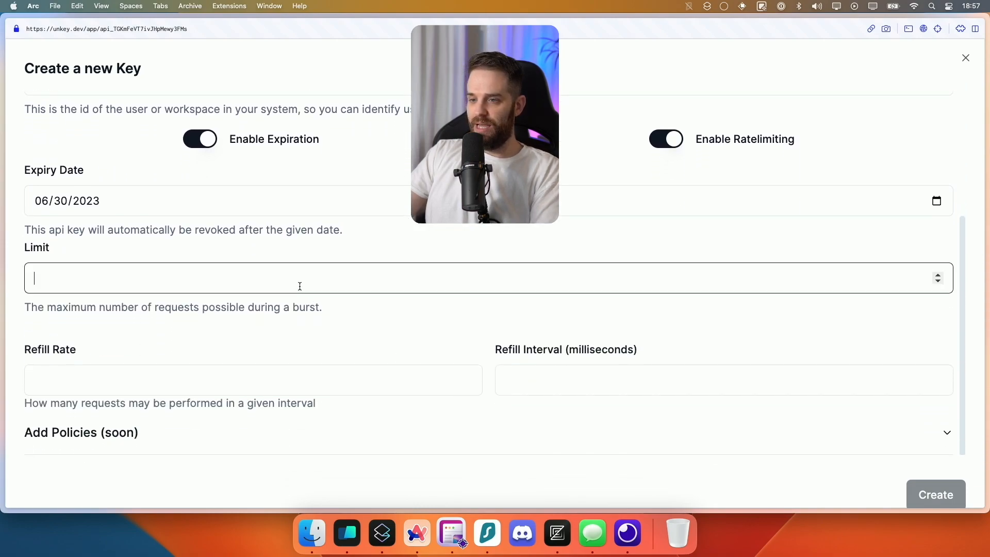
{"action": "type", "text": "5"}
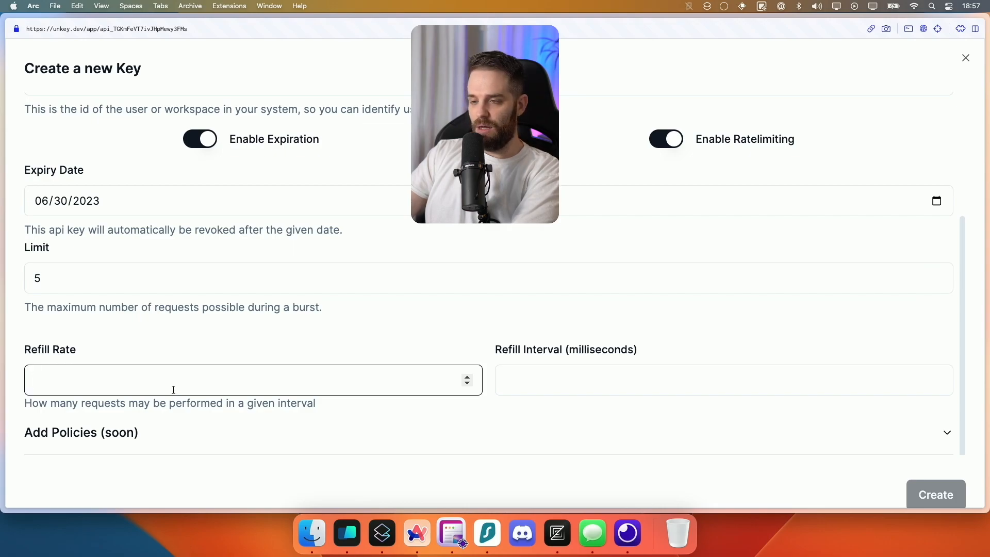
{"action": "type", "text": "2"}
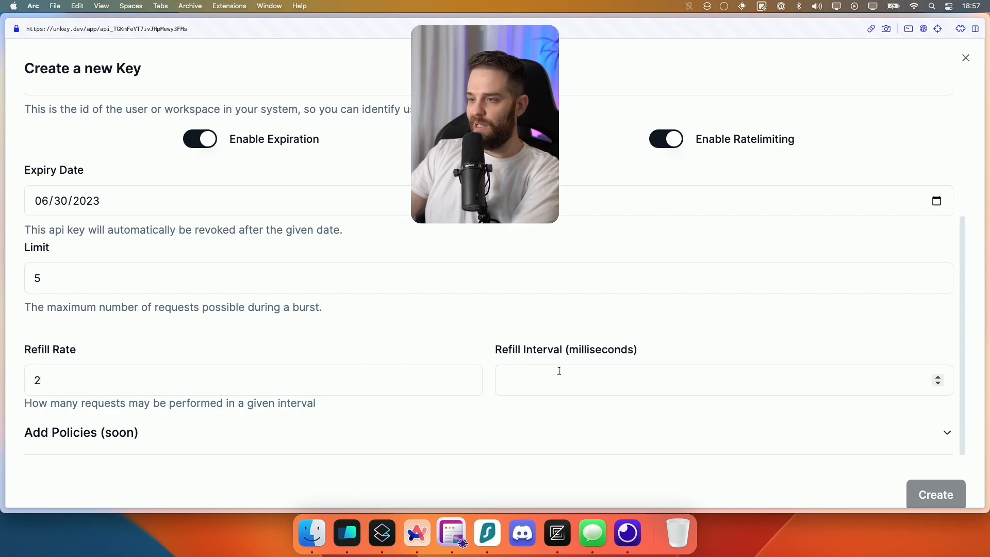
{"action": "type", "text": "5"}
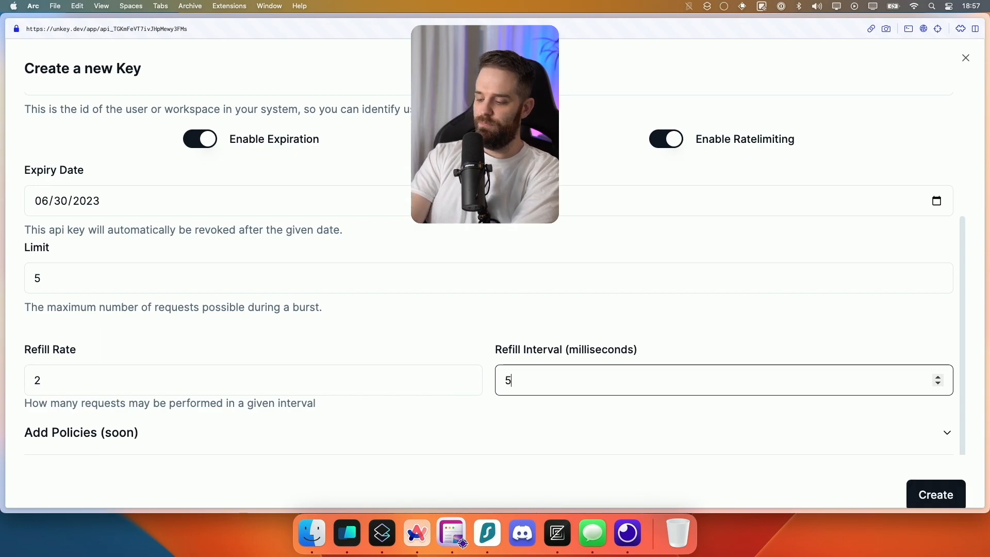
{"action": "type", "text": "0000"}
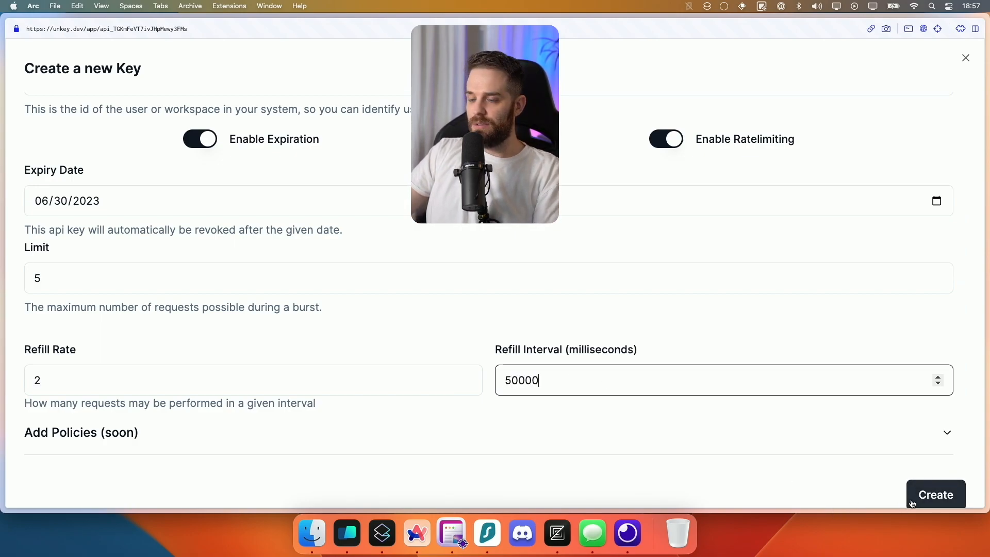
Create the key and copy its curl verification command.
{"action": "left_click", "coordinate": [935, 495]}
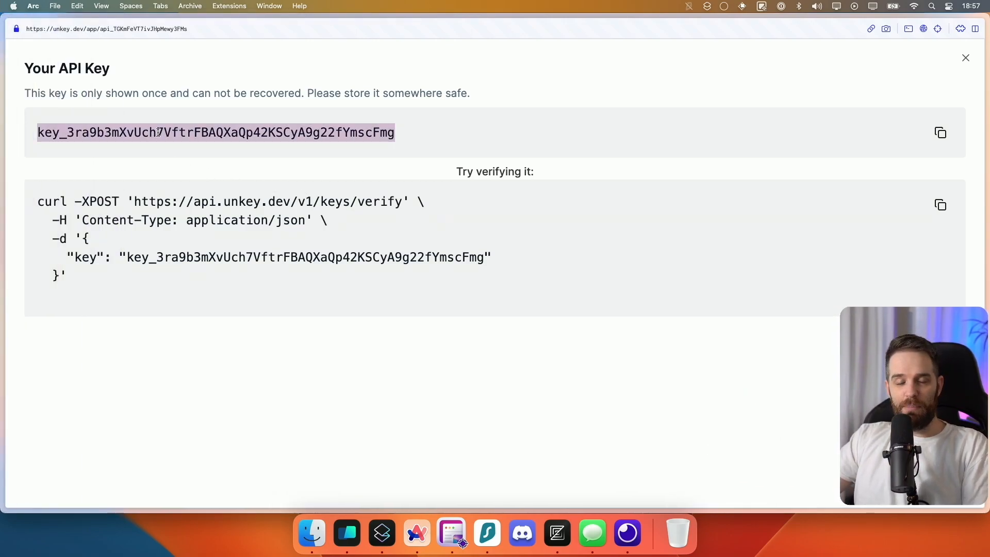
{"action": "mouse_move", "coordinate": [273, 72]}
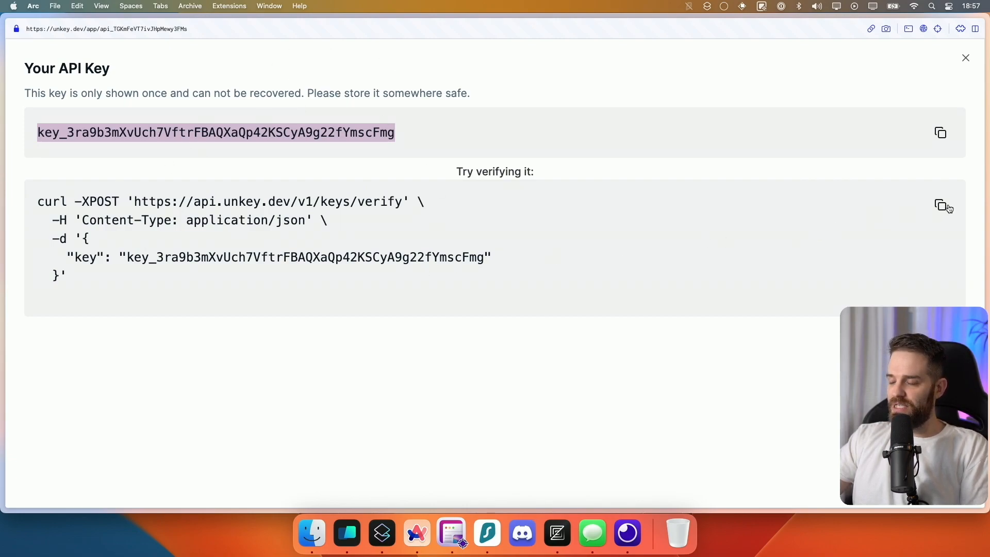
{"action": "left_click", "coordinate": [941, 205]}
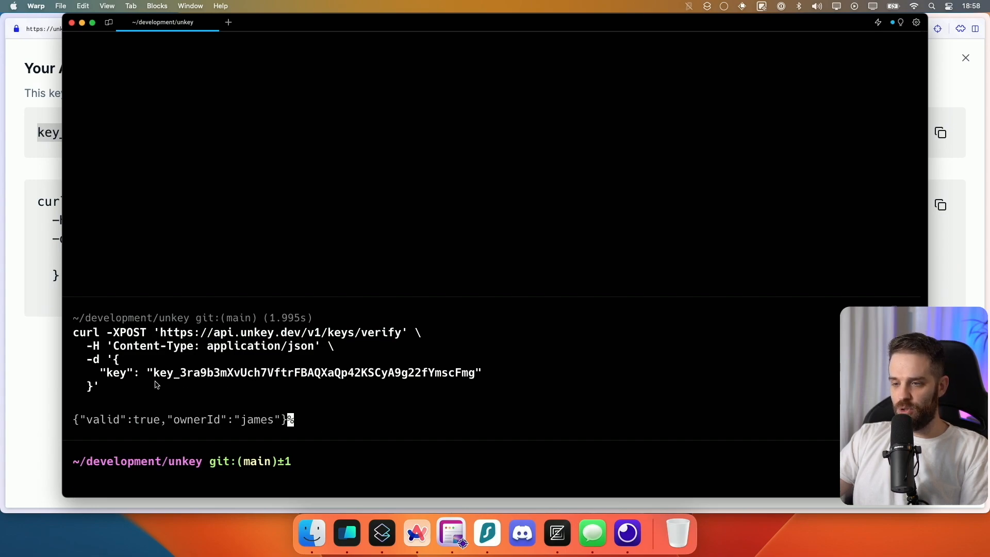
{"action": "mouse_move", "coordinate": [285, 493]}
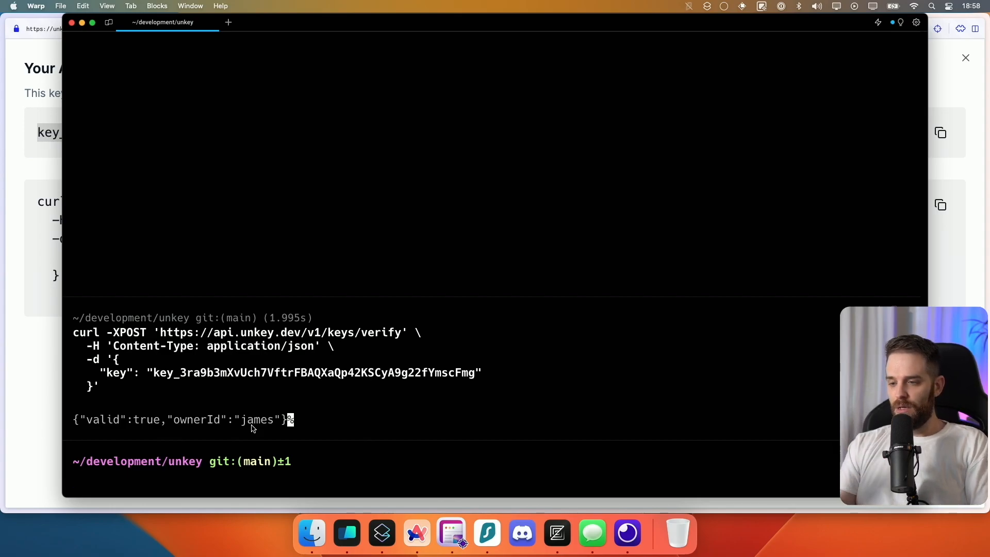
Rerun the verify curl request in Warp until it returns ratelimited.
{"action": "key", "text": "Return"}
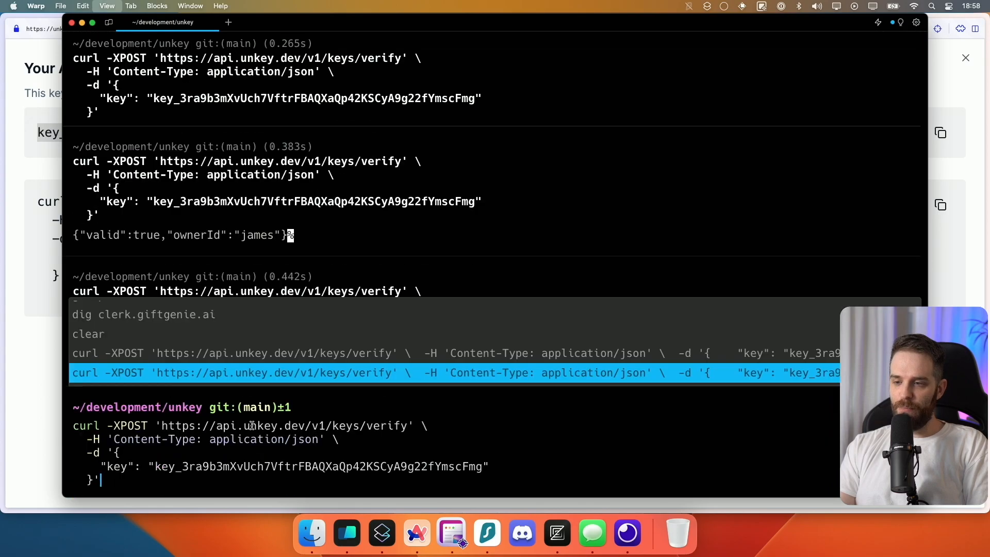
{"action": "key", "text": "Return"}
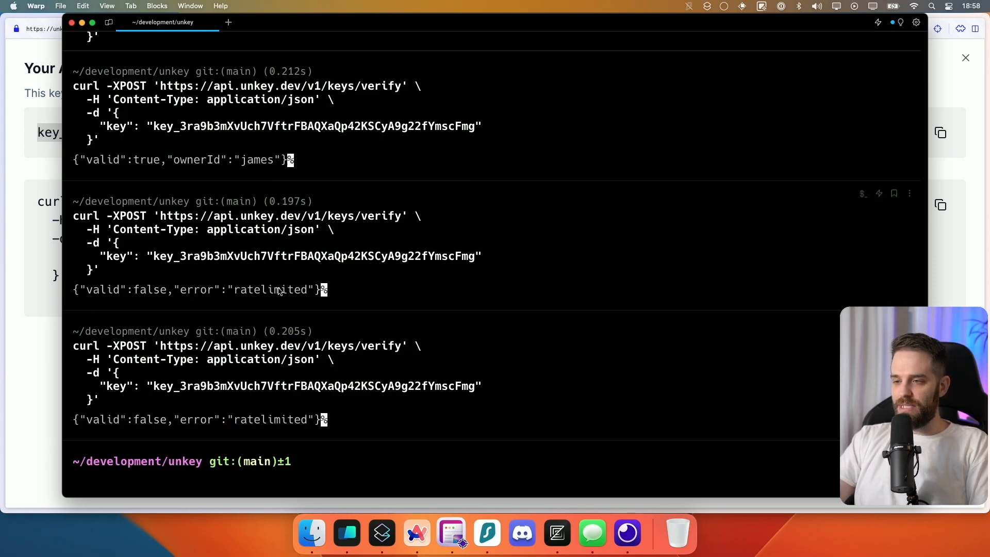
{"action": "mouse_move", "coordinate": [210, 302]}
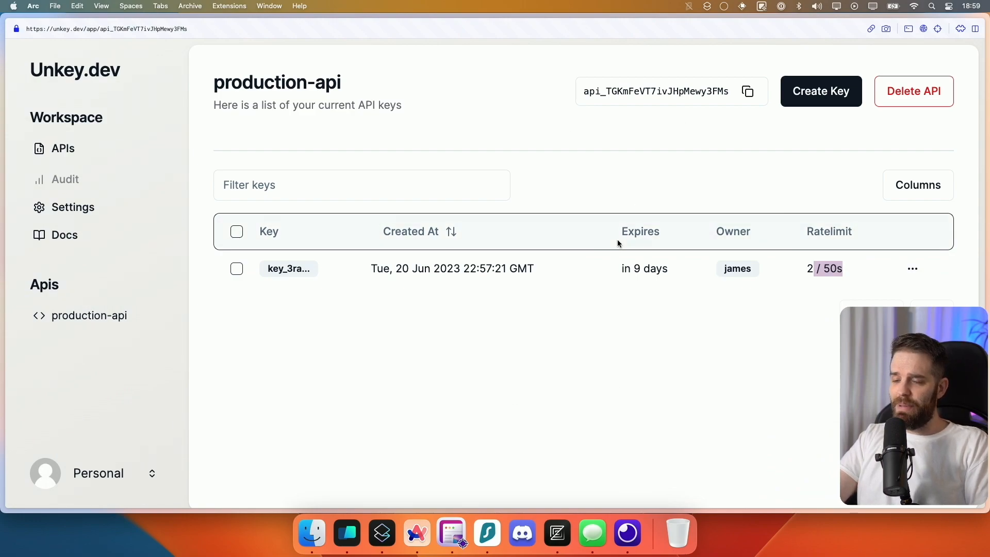
Revoke the production-api key and delete it permanently.
{"action": "left_click", "coordinate": [912, 268]}
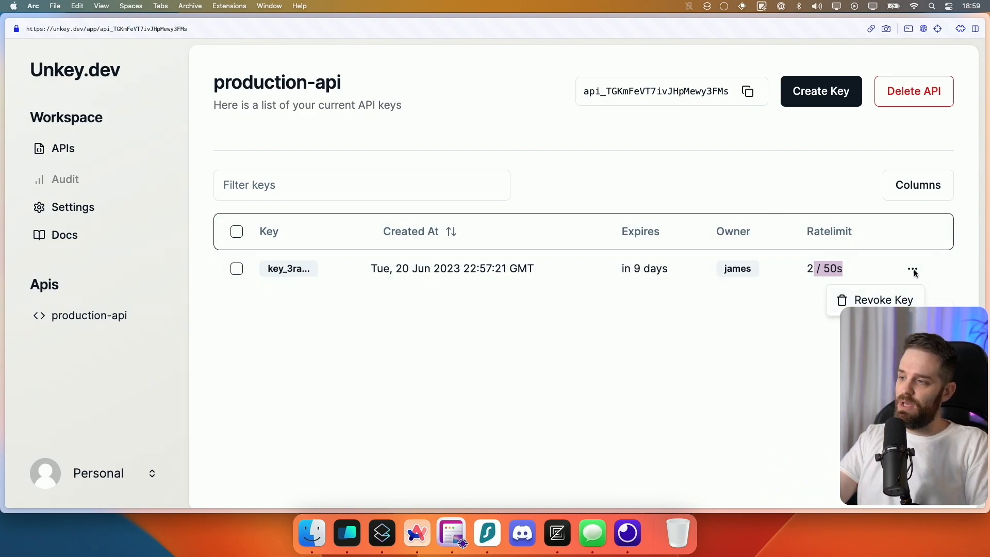
{"action": "left_click", "coordinate": [883, 300]}
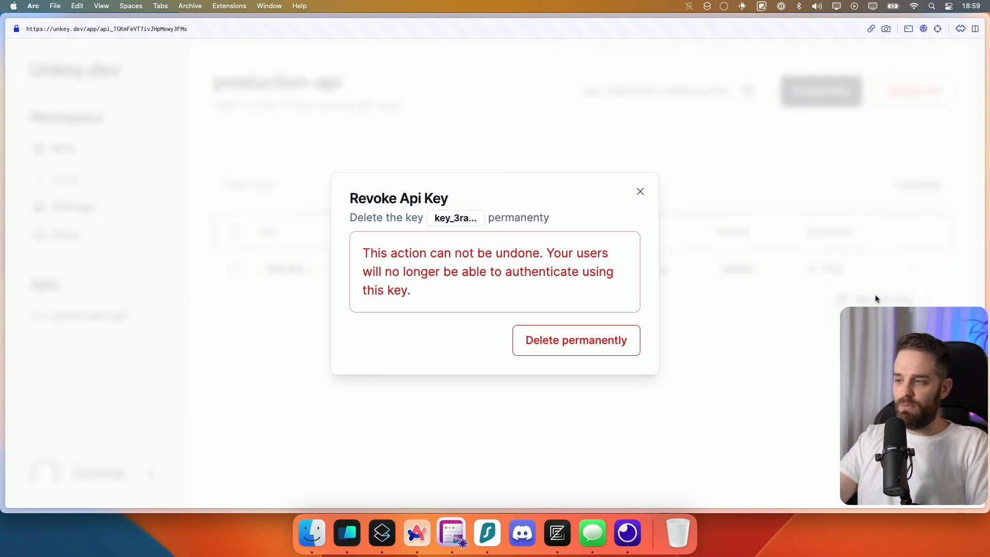
{"action": "left_click", "coordinate": [575, 340]}
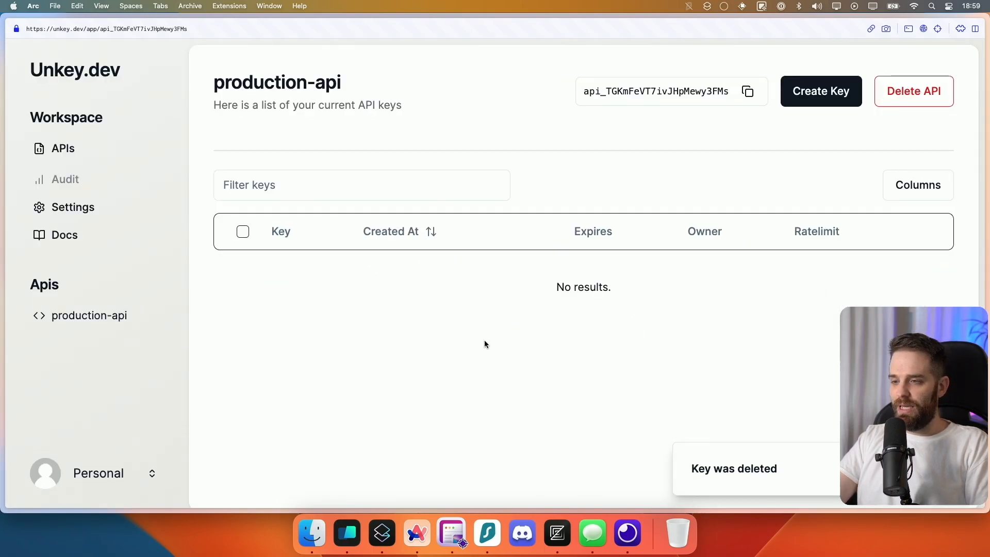
{"action": "mouse_move", "coordinate": [382, 534]}
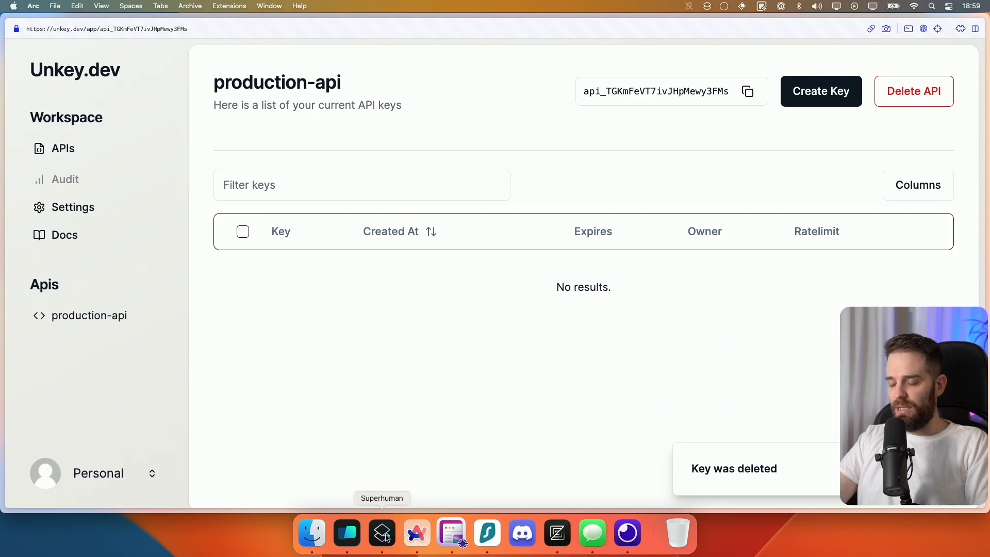
{"action": "left_click", "coordinate": [382, 534]}
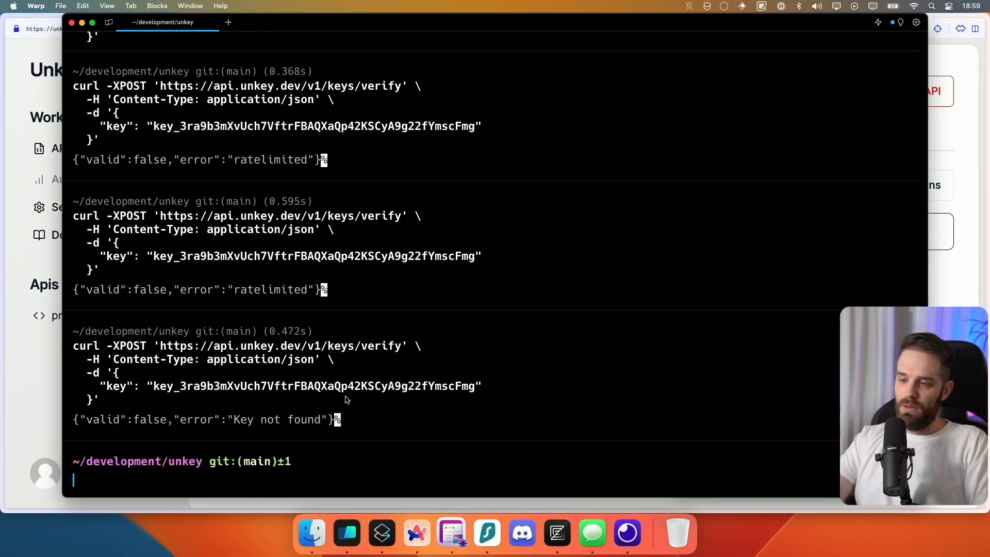
{"action": "mouse_move", "coordinate": [219, 425]}
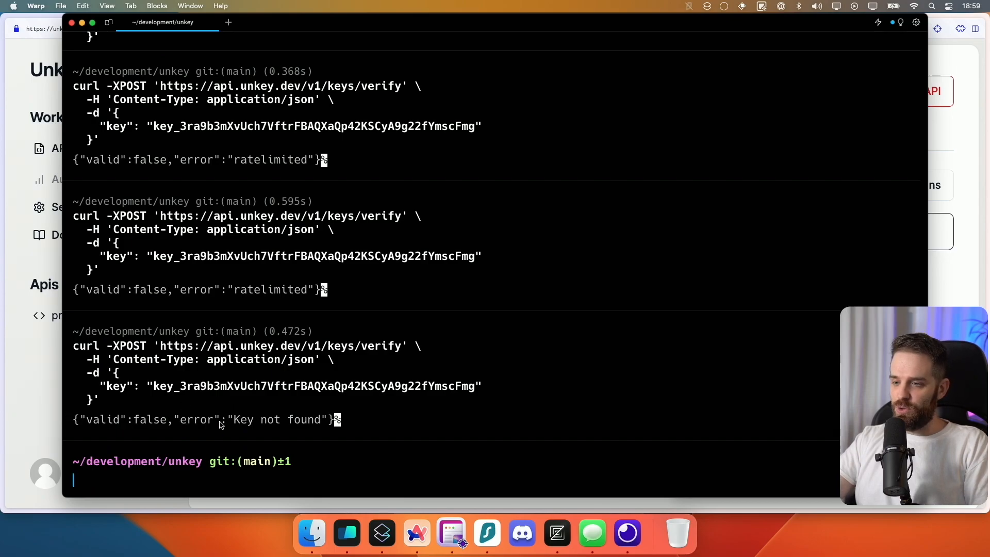
{"action": "mouse_move", "coordinate": [293, 425]}
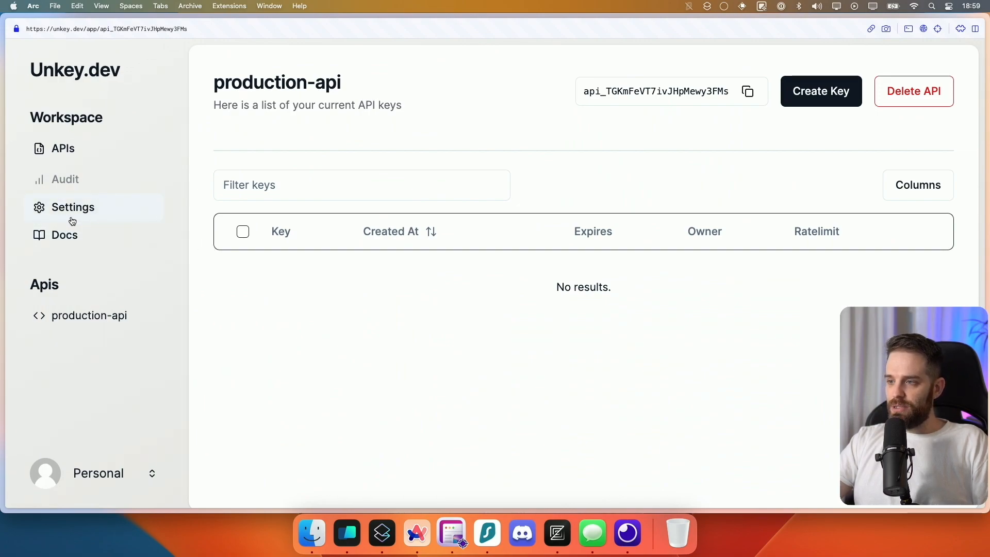
{"action": "mouse_move", "coordinate": [914, 91]}
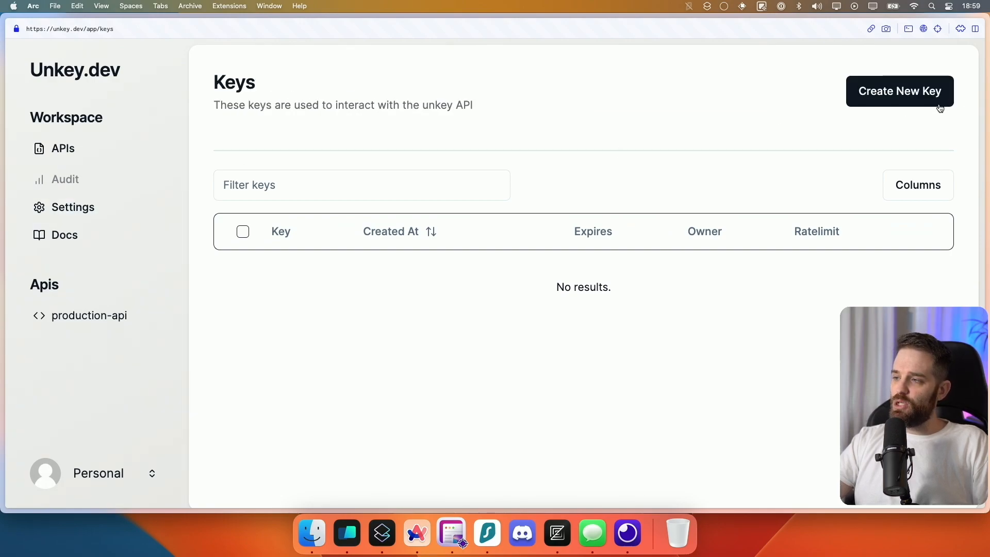
Generate a new root key showing its sample key-creation curl command.
{"action": "left_click", "coordinate": [899, 90]}
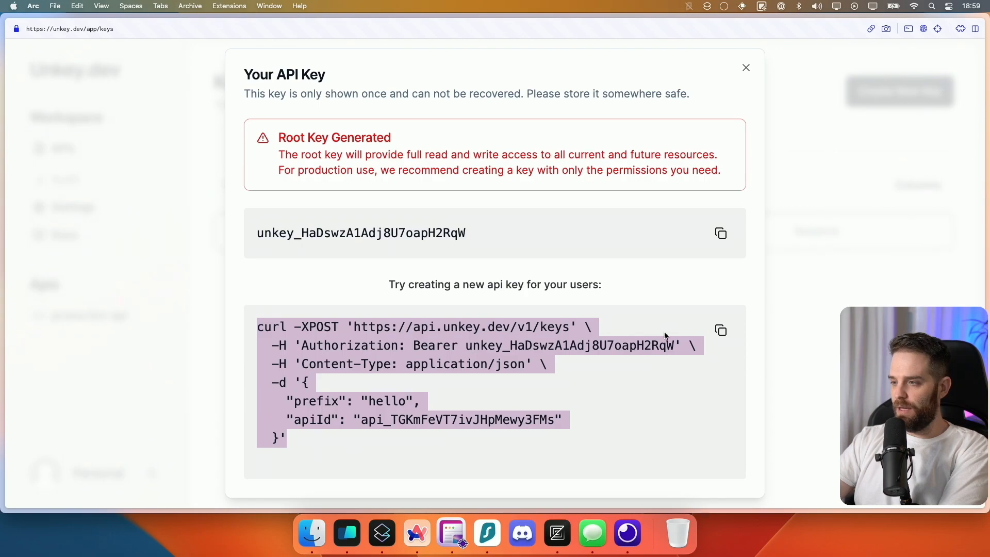
{"action": "mouse_move", "coordinate": [346, 534]}
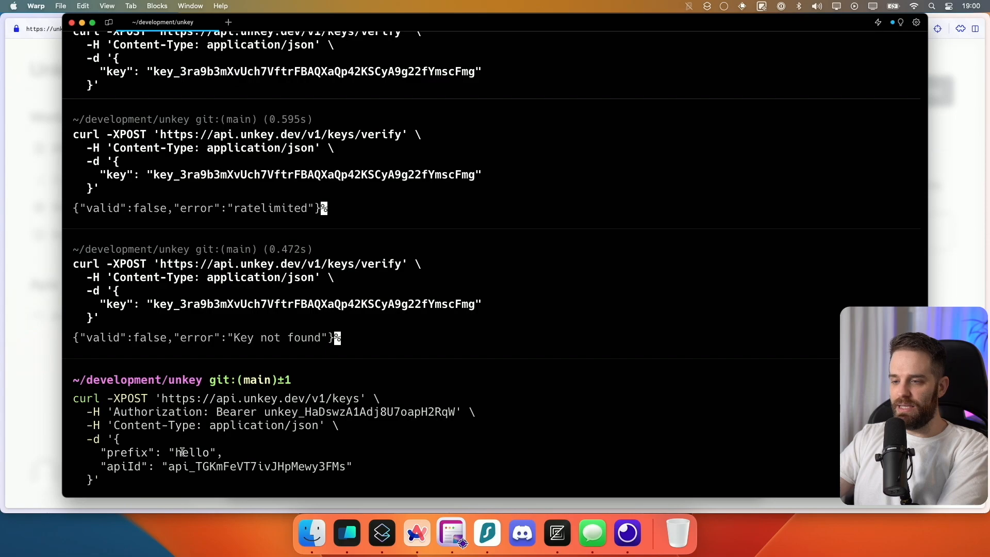
Change the pasted curl command's prefix from hello to 'key' in Warp.
{"action": "type", "text": "k"}
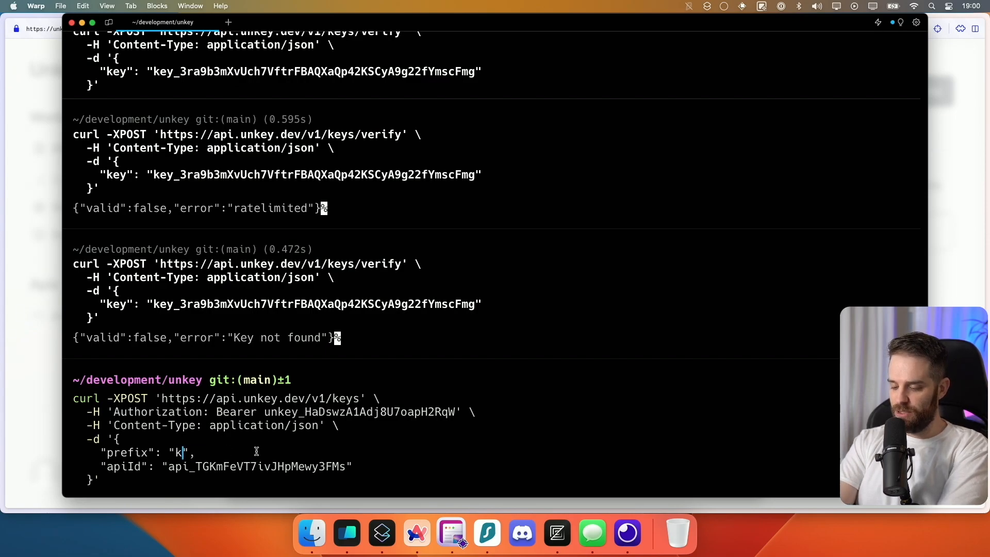
{"action": "type", "text": "ey"}
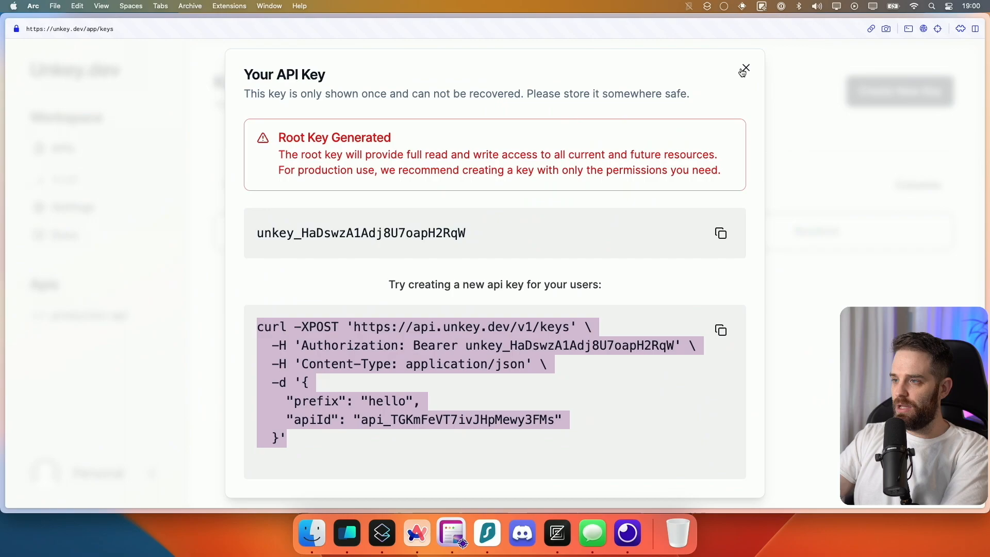
Close the root key dialog, reload production-api's key list, and select the first key for revoking.
{"action": "left_click", "coordinate": [744, 69]}
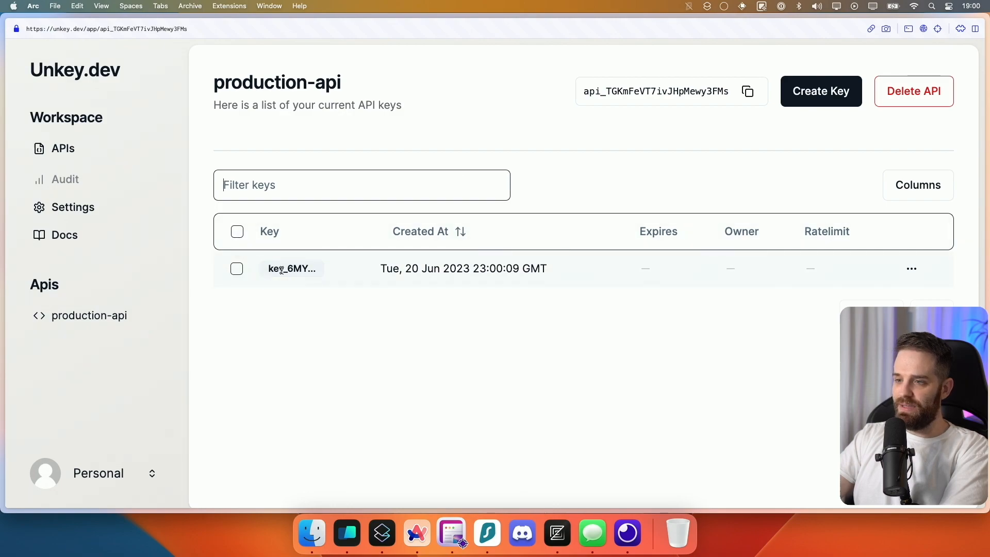
{"action": "double_click", "coordinate": [291, 268]}
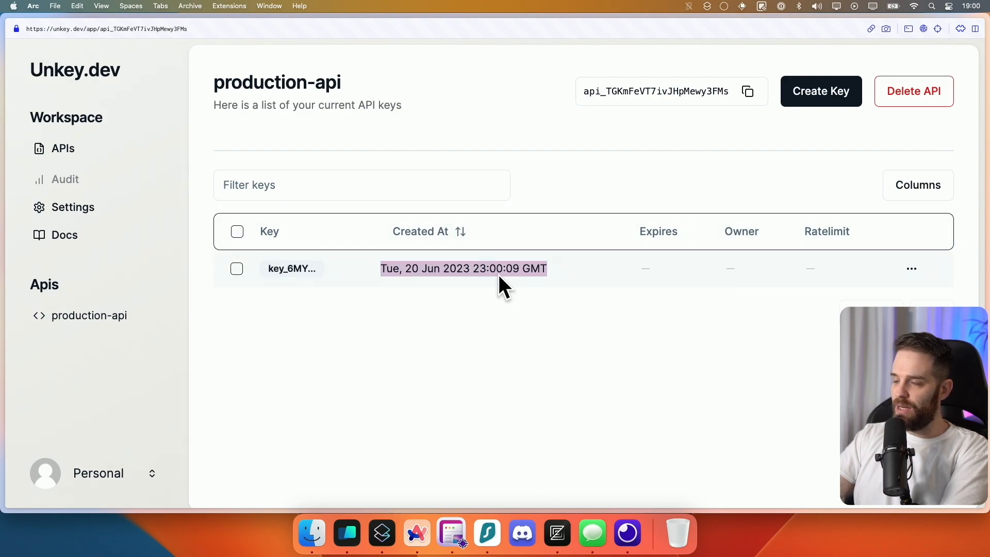
{"action": "mouse_move", "coordinate": [346, 532]}
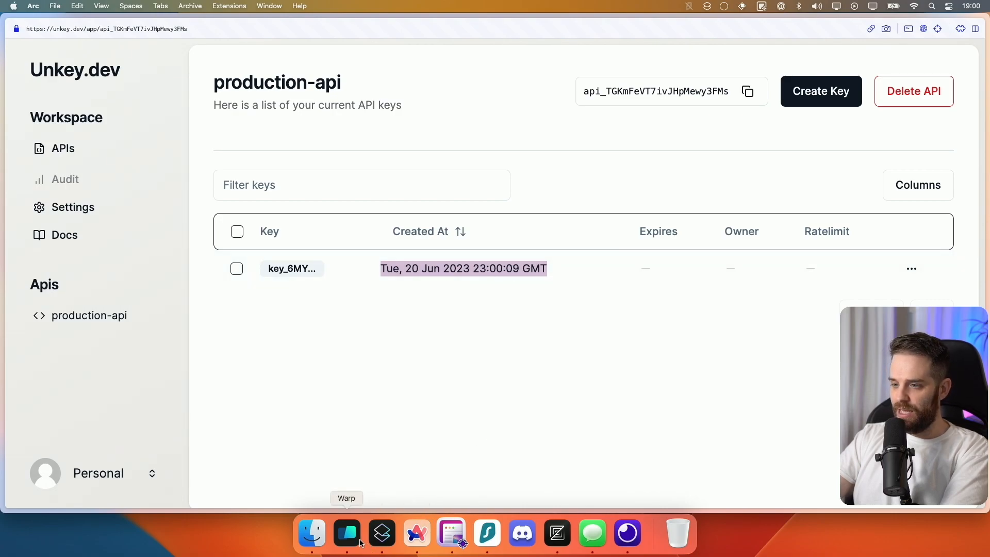
{"action": "left_click", "coordinate": [346, 533]}
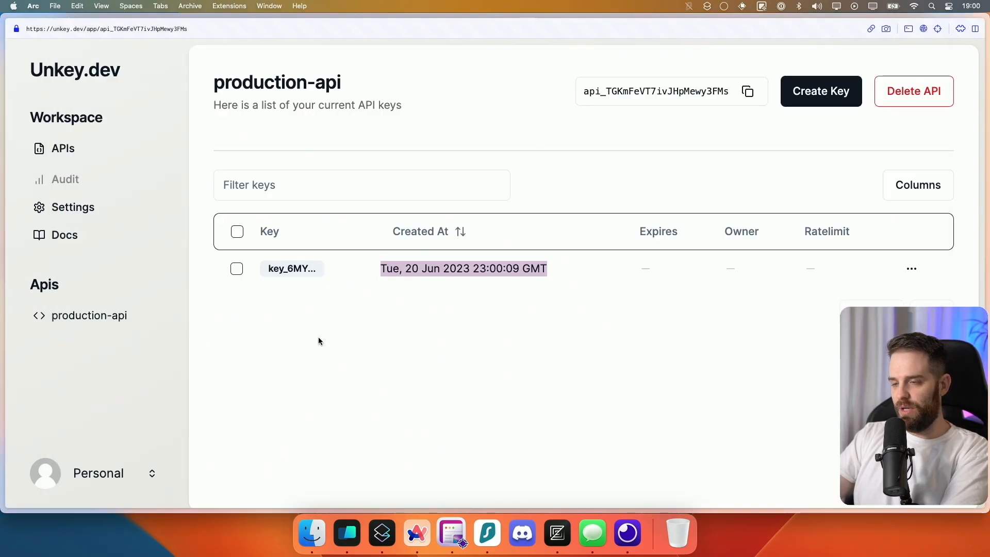
{"action": "left_click", "coordinate": [820, 91]}
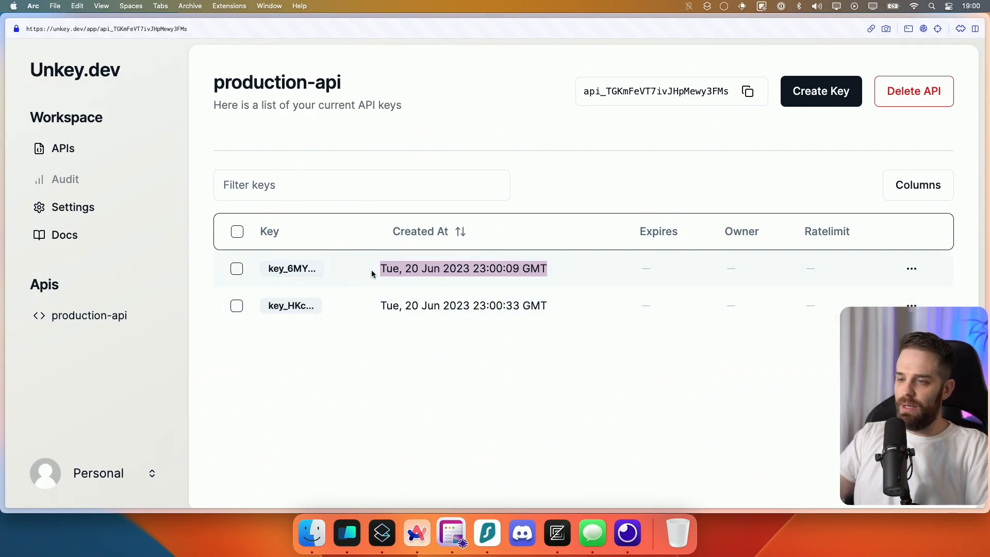
{"action": "left_click", "coordinate": [236, 269]}
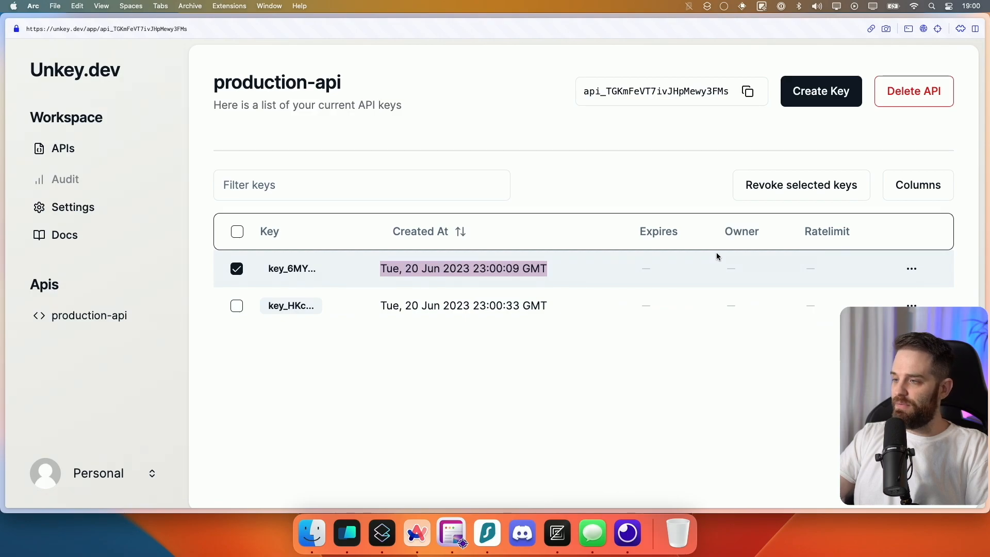
{"action": "mouse_move", "coordinate": [801, 186]}
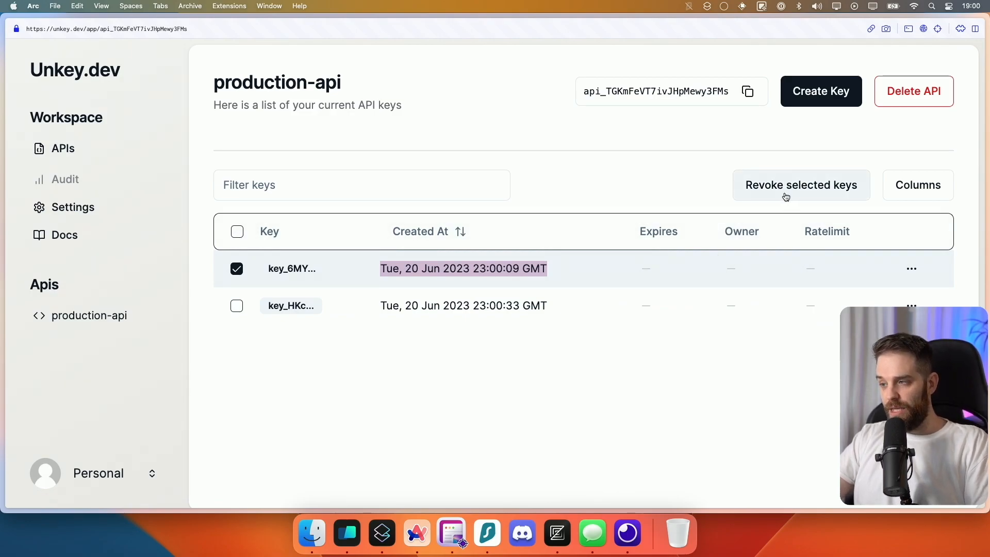
{"action": "mouse_move", "coordinate": [74, 167]}
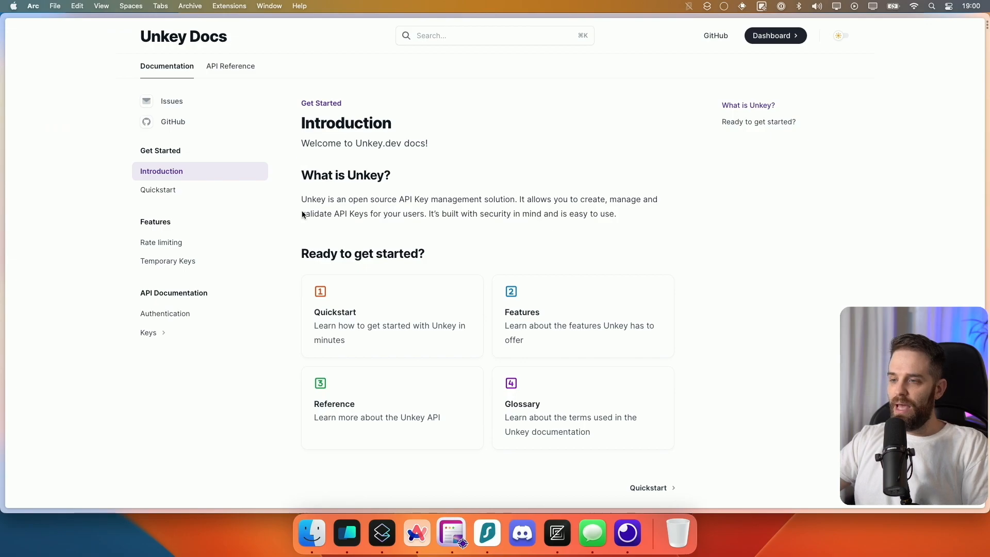
Zoom the docs in and expand the Keys endpoints under API Reference.
{"action": "key", "text": "cmd+plus"}
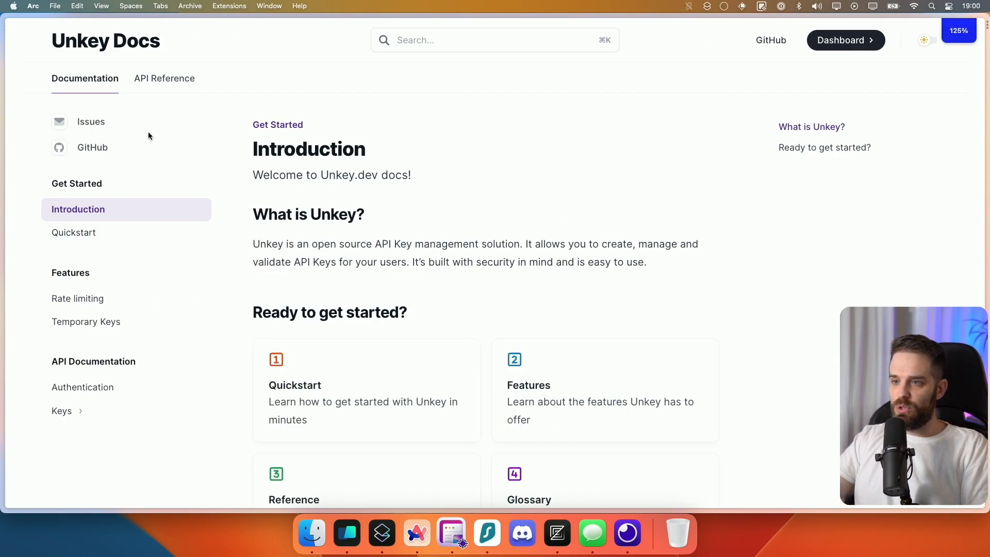
{"action": "left_click", "coordinate": [164, 79]}
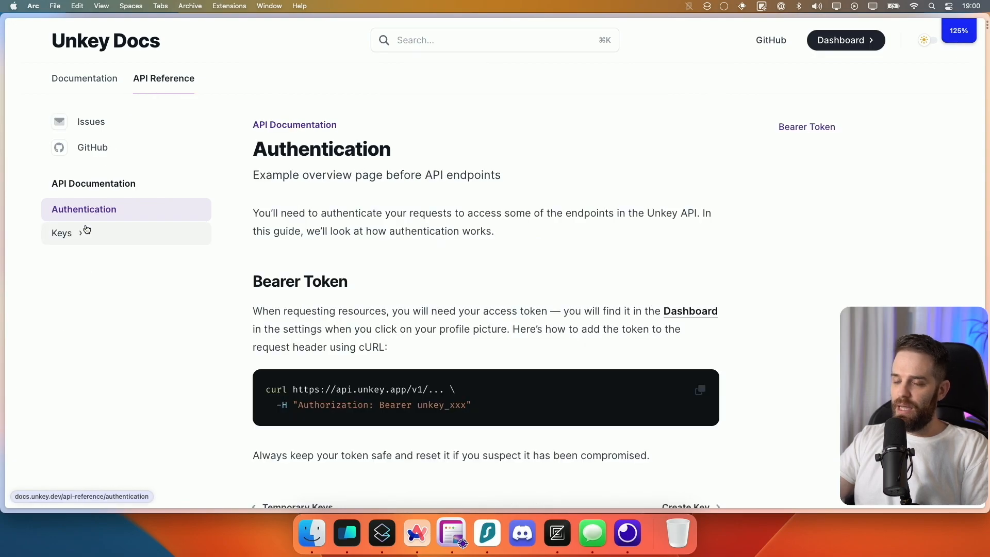
{"action": "left_click", "coordinate": [62, 233]}
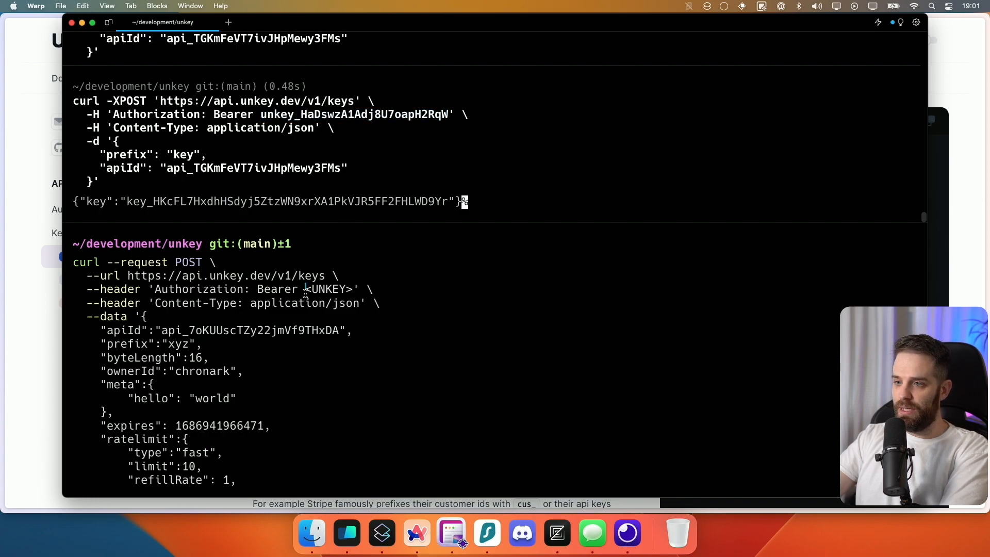
{"action": "double_click", "coordinate": [329, 289]}
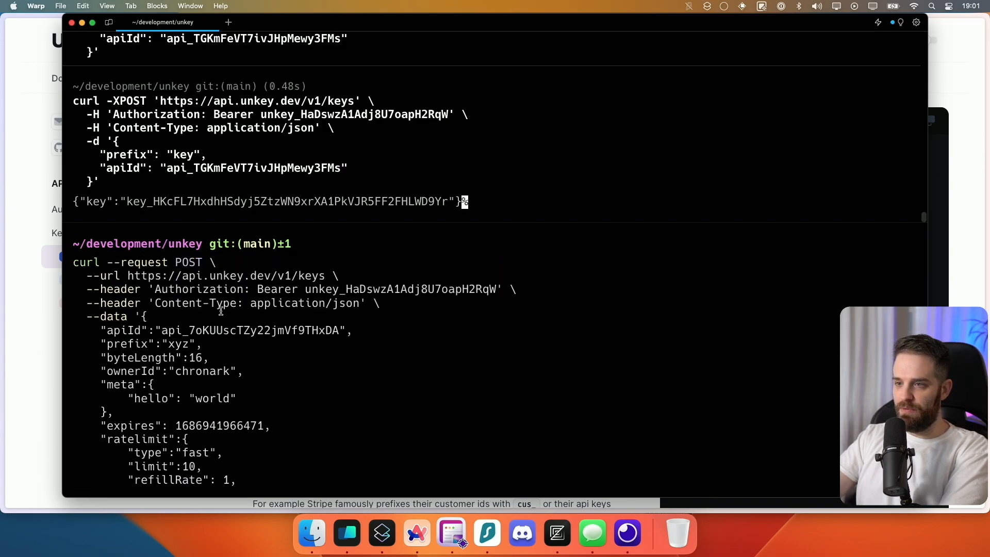
{"action": "double_click", "coordinate": [253, 168]}
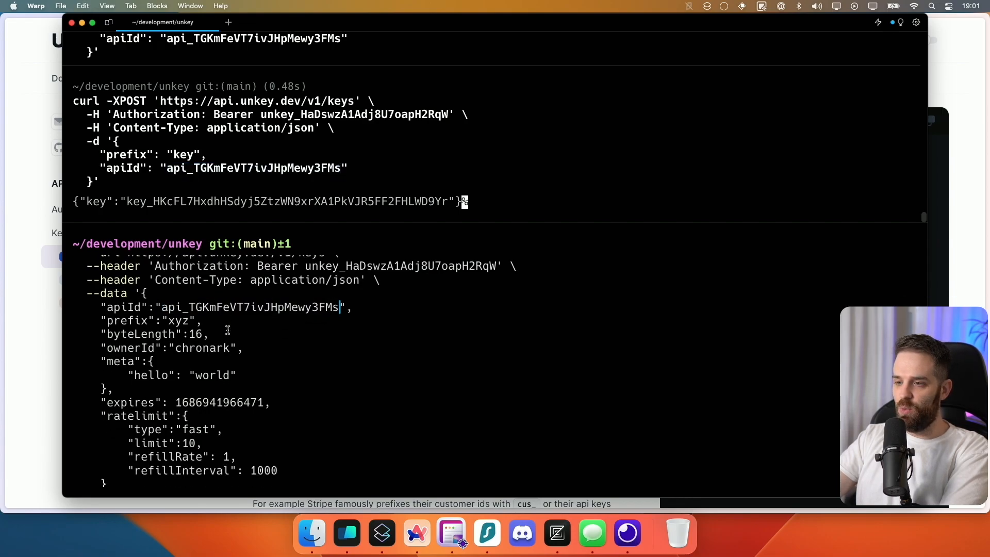
{"action": "double_click", "coordinate": [199, 289]}
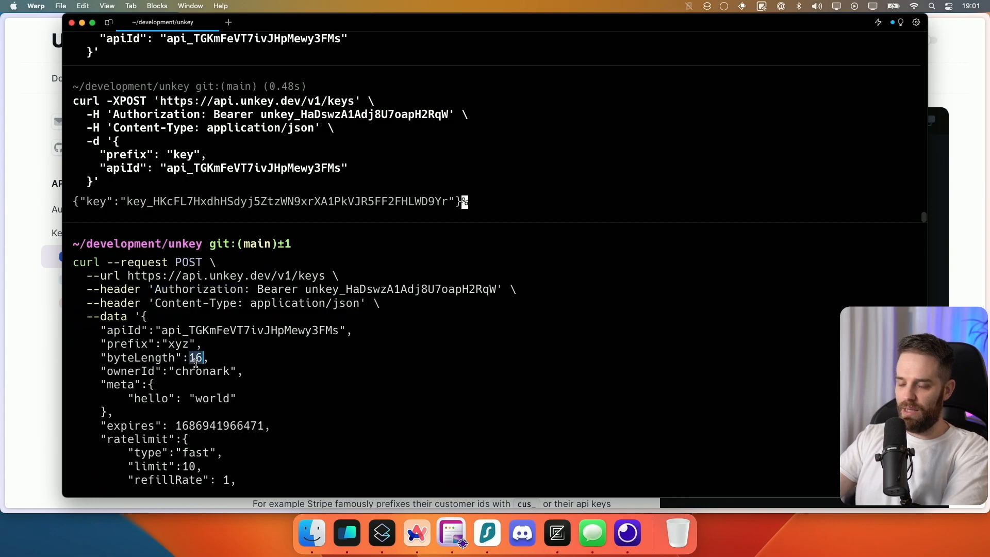
{"action": "type", "text": "64"}
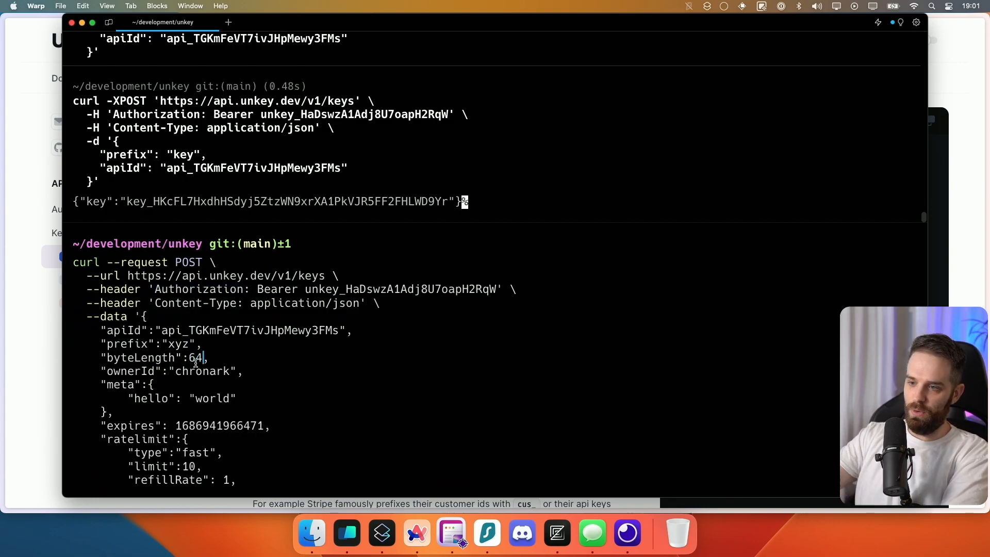
{"action": "type", "text": "j"}
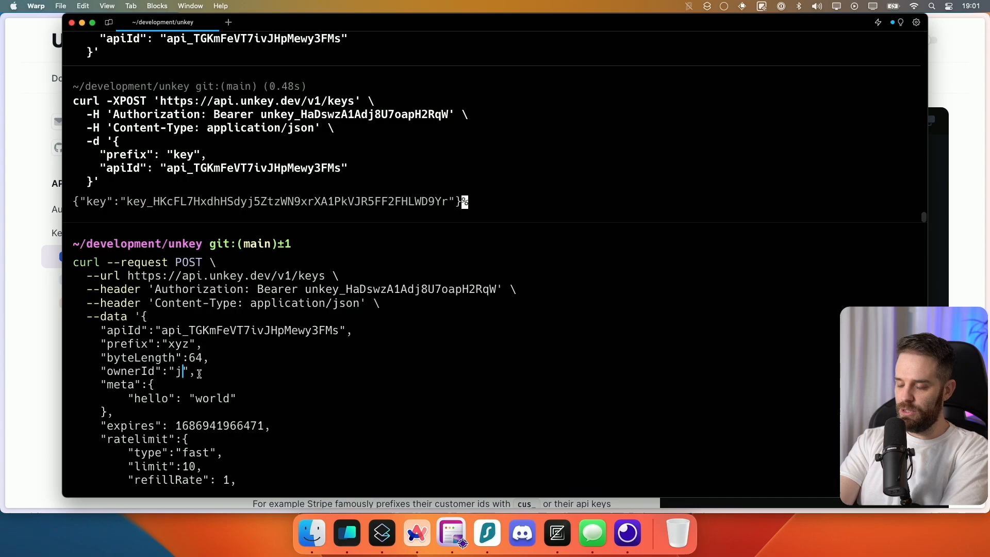
{"action": "type", "text": "ames-p"}
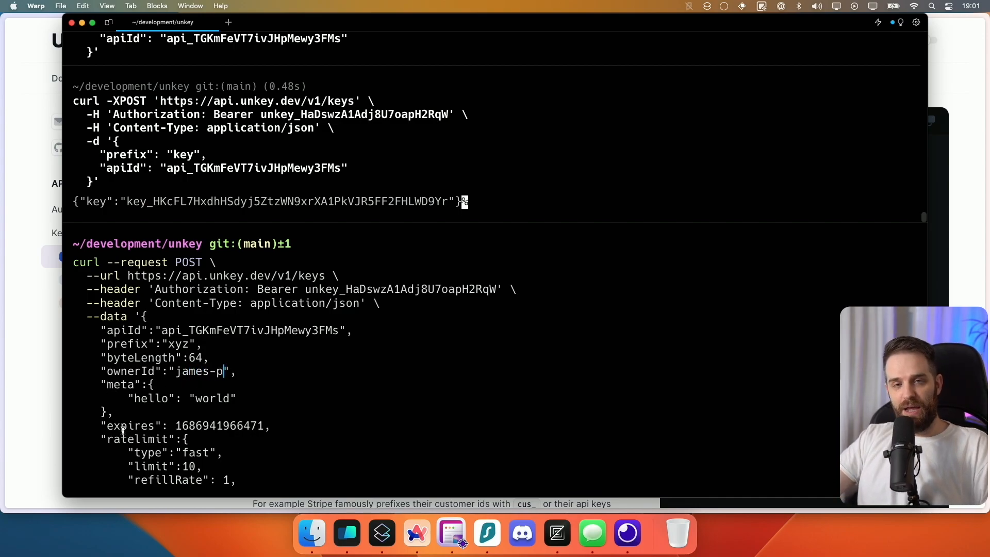
{"action": "double_click", "coordinate": [221, 426]}
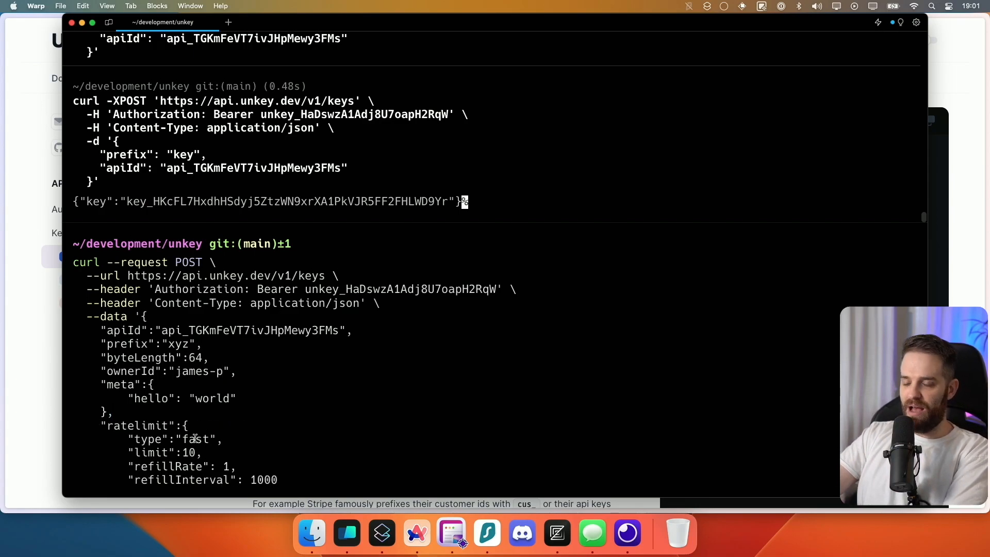
{"action": "scroll", "scroll_direction": "down", "scroll_amount": 3}
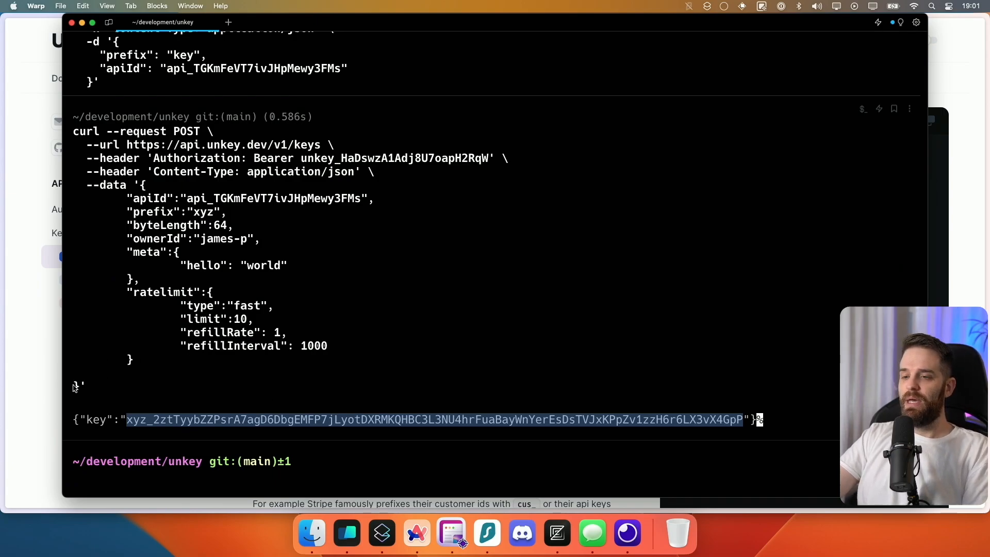
{"action": "left_click", "coordinate": [450, 534]}
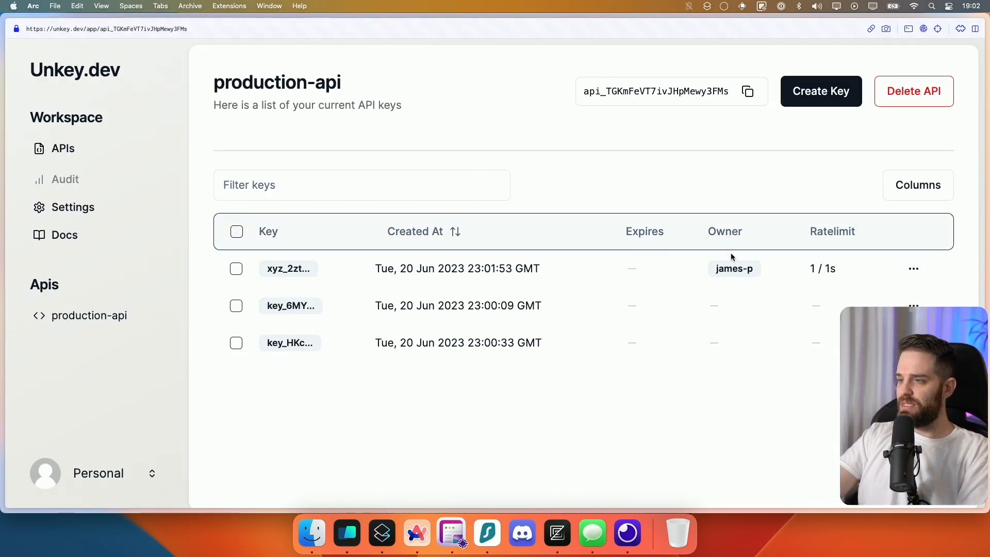
Highlight the new xyz_ key's 1 / 1s rate limit in the key list.
{"action": "double_click", "coordinate": [734, 268]}
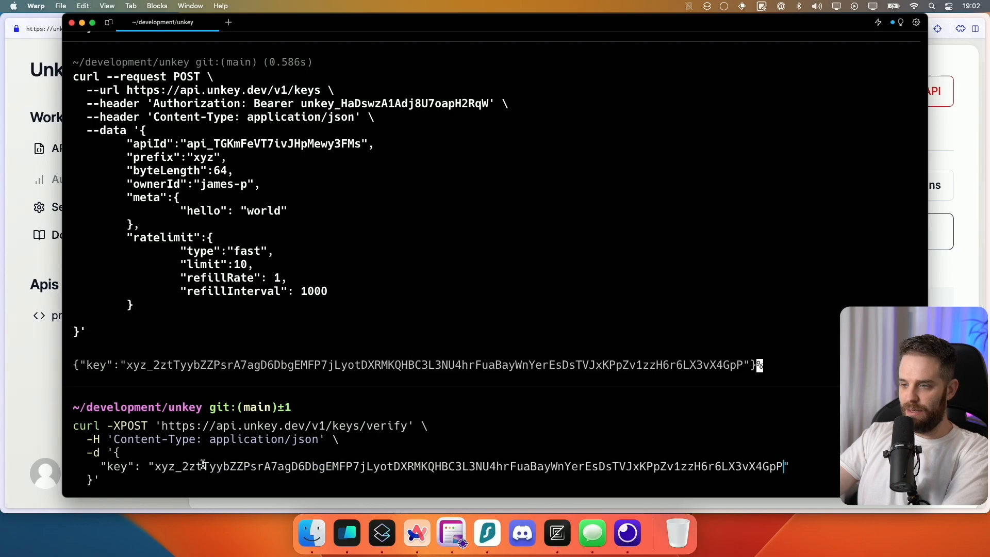
Run the verify curl for the new xyz_ key in Warp.
{"action": "key", "text": "enter"}
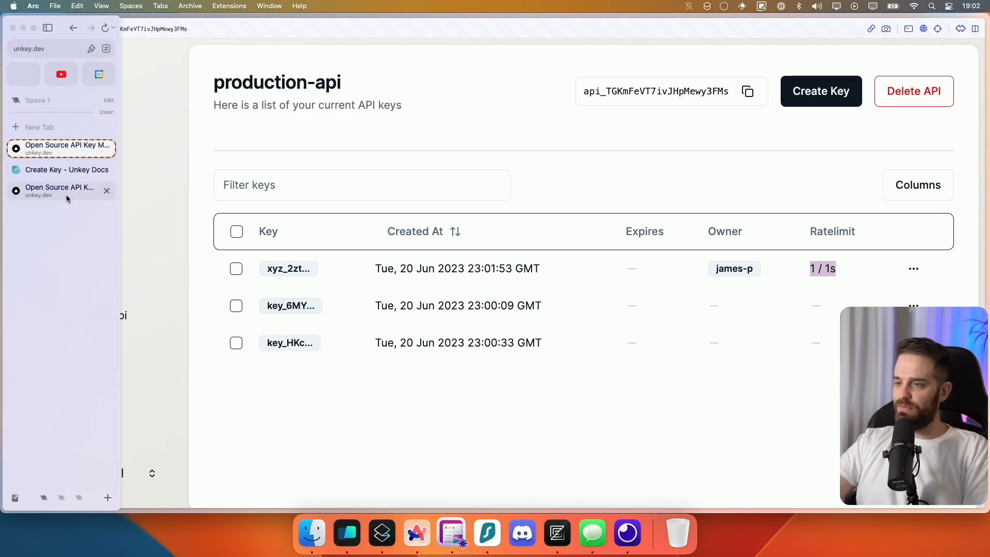
Go from Create Key through Verify Key to Revoke Key, highlighting the key_123 example id.
{"action": "left_click", "coordinate": [67, 169]}
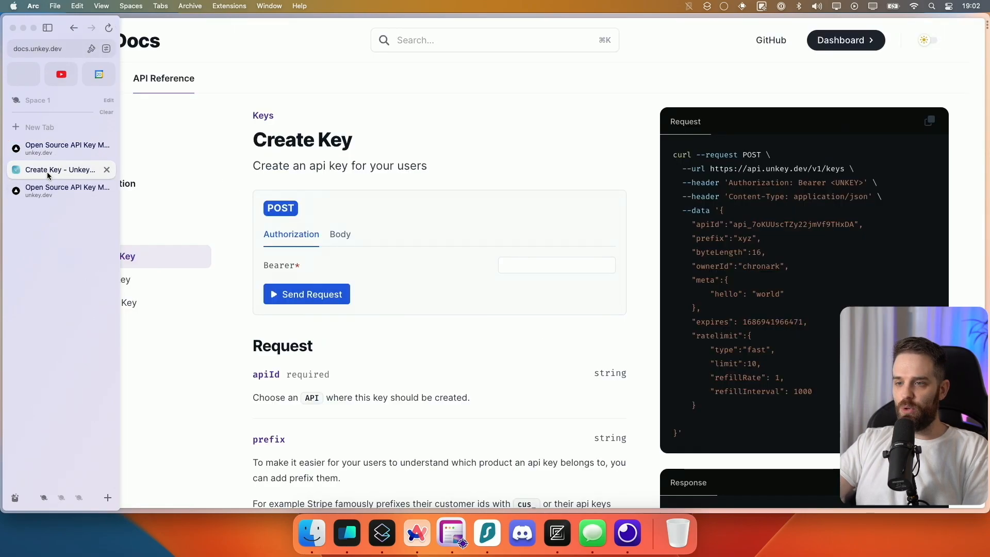
{"action": "left_click", "coordinate": [109, 279]}
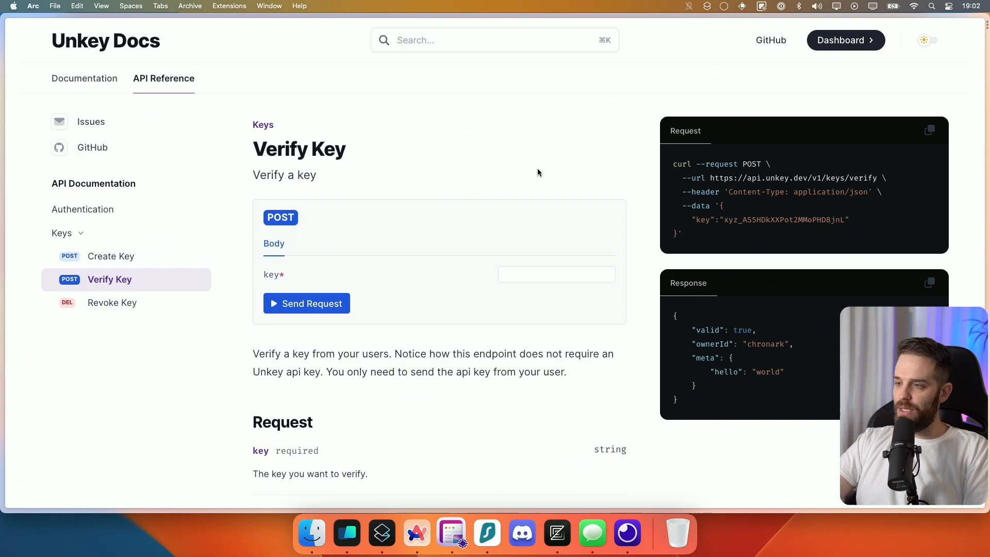
{"action": "mouse_move", "coordinate": [140, 321]}
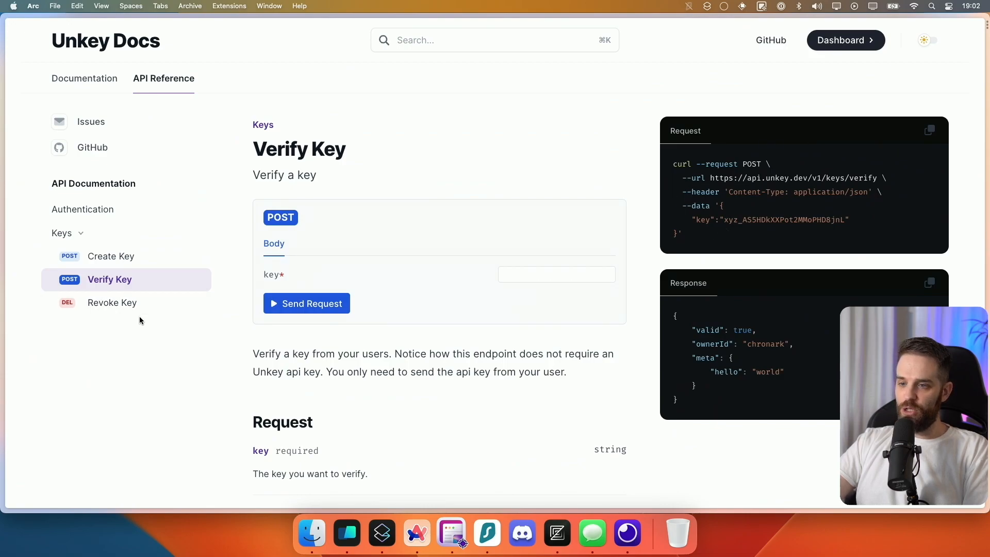
{"action": "left_click", "coordinate": [112, 302]}
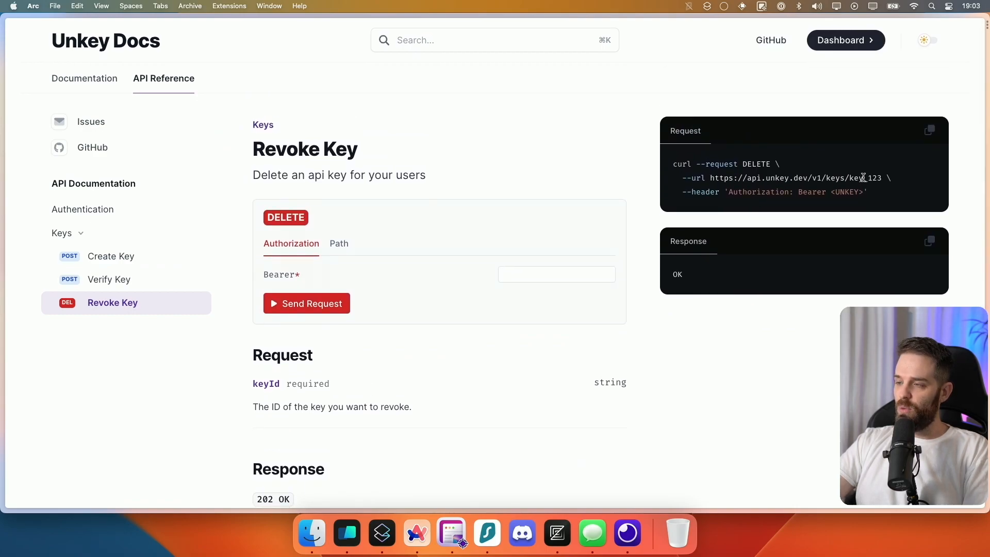
{"action": "double_click", "coordinate": [865, 178]}
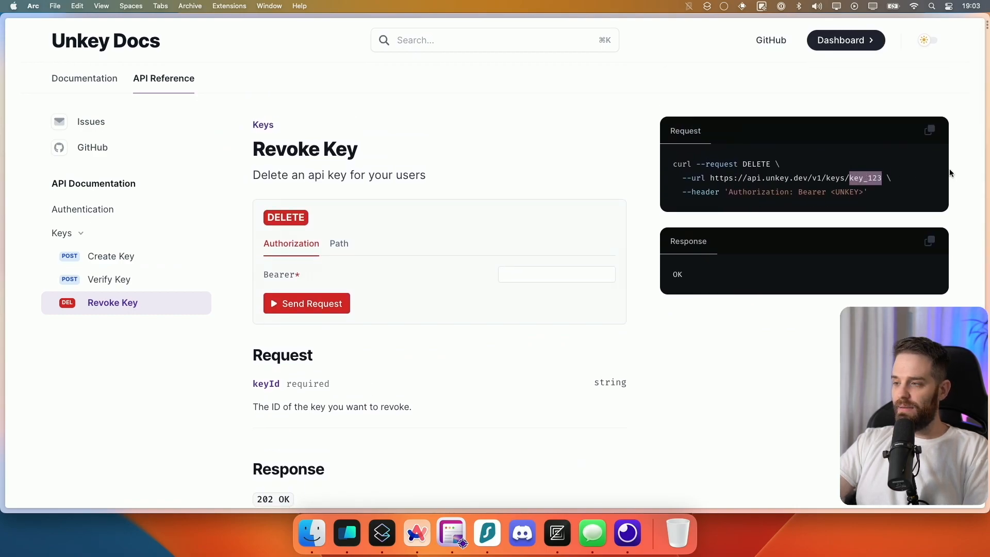